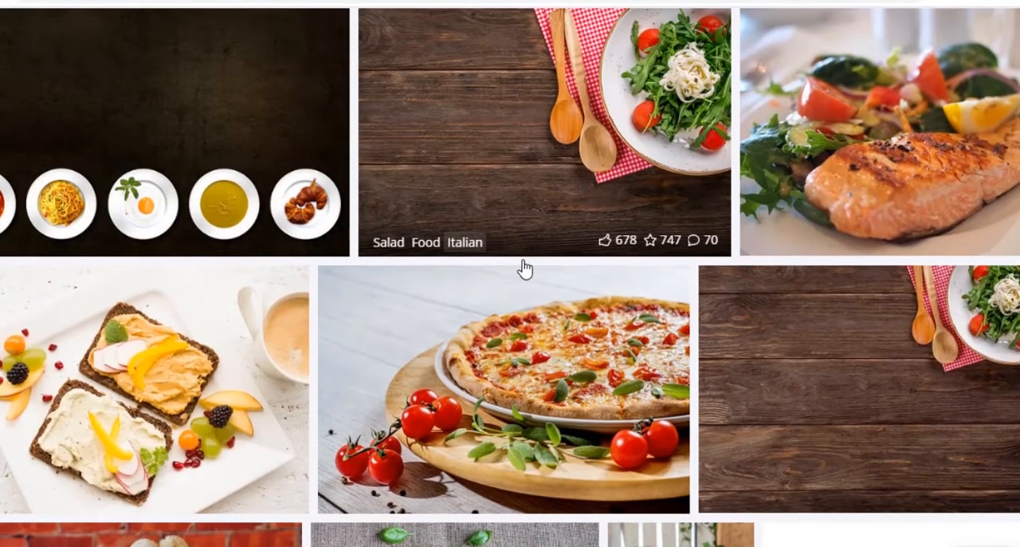
pyautogui.moveTo(524, 266)
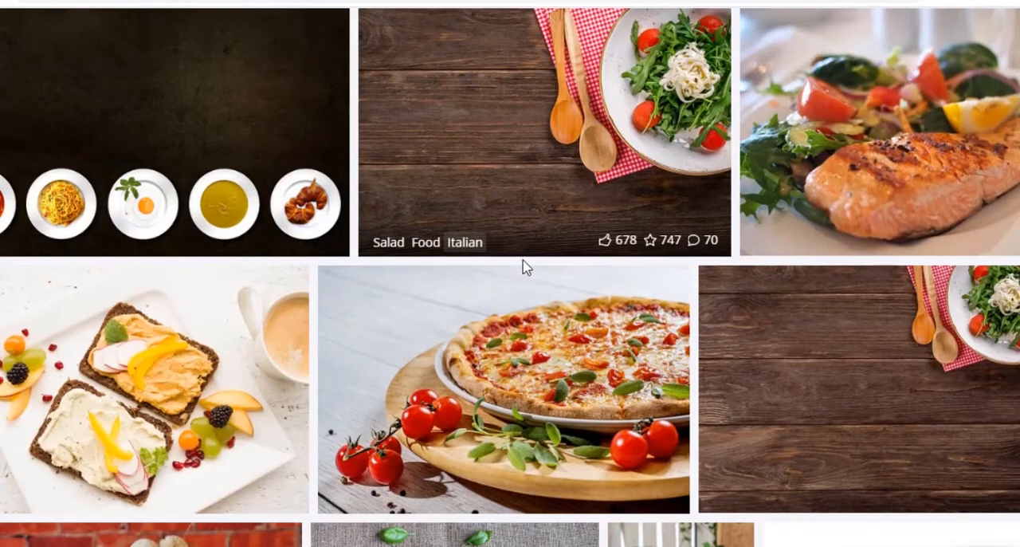
# Switch to the nature photos tab and scroll through its images
pyautogui.click(189, 3)
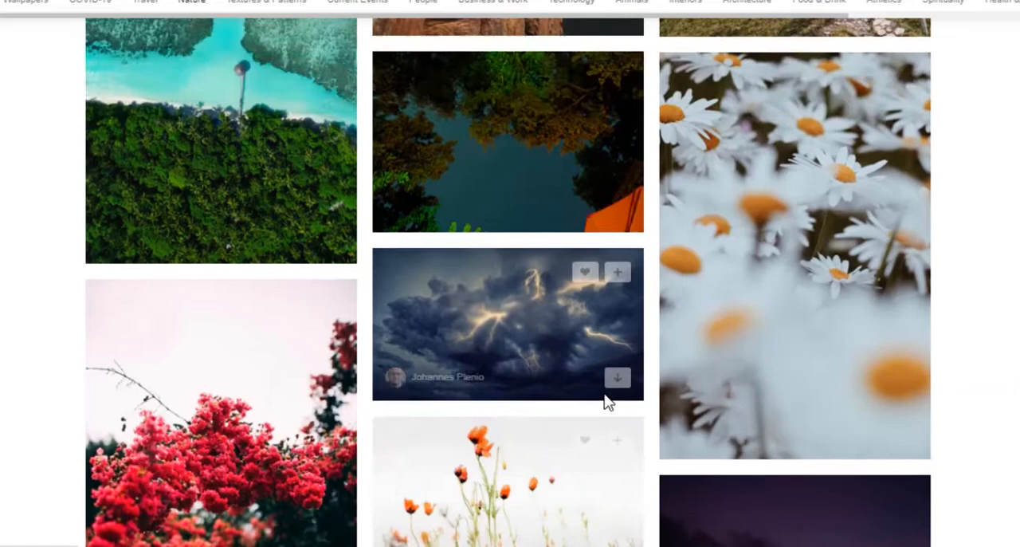
pyautogui.scroll(-3)
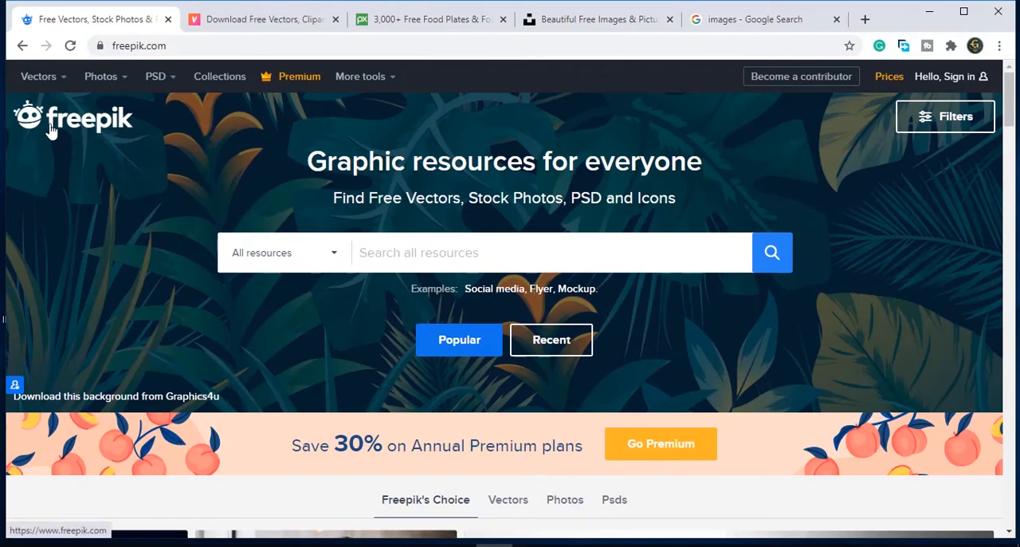
pyautogui.moveTo(315, 197)
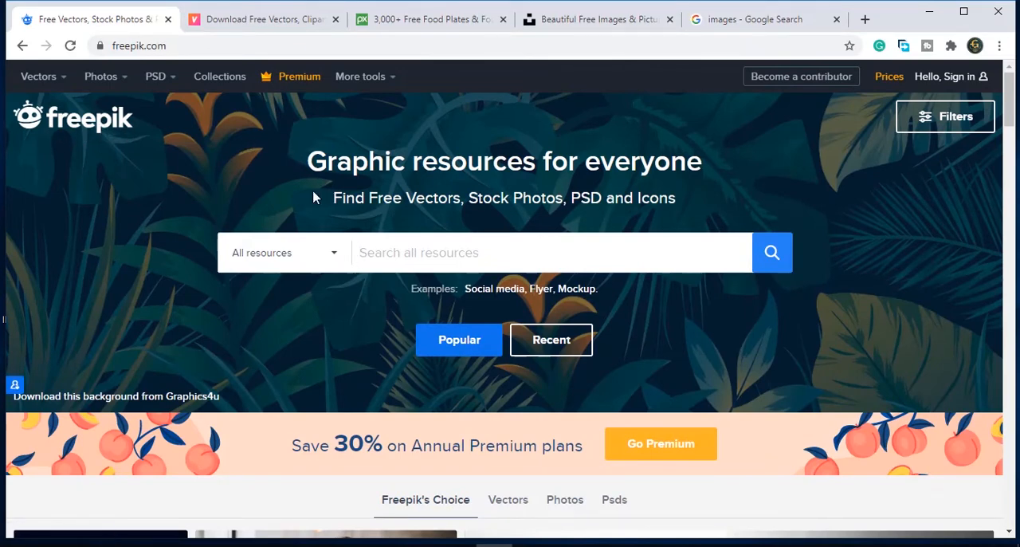
pyautogui.scroll(-3)
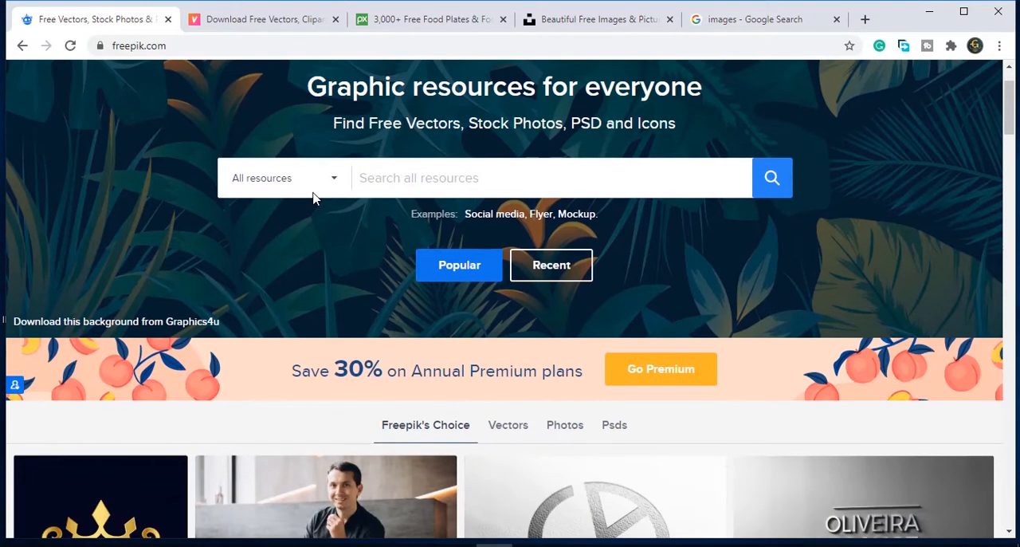
pyautogui.scroll(-3)
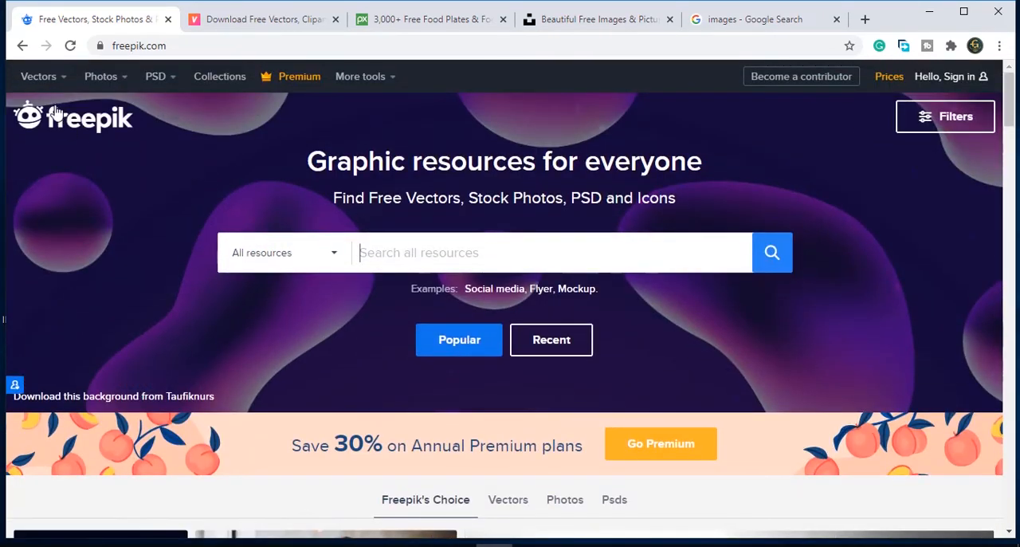
pyautogui.click(39, 77)
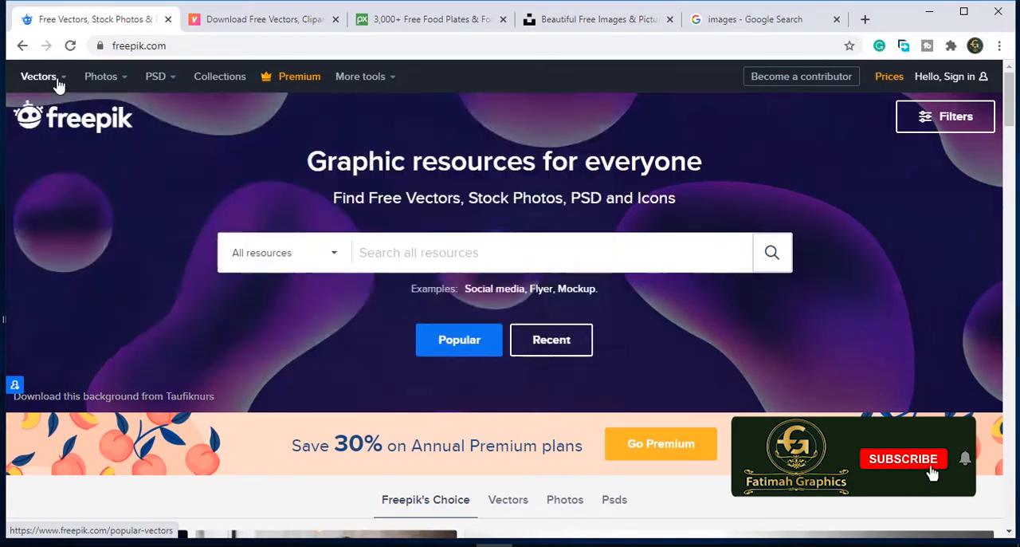
pyautogui.click(100, 76)
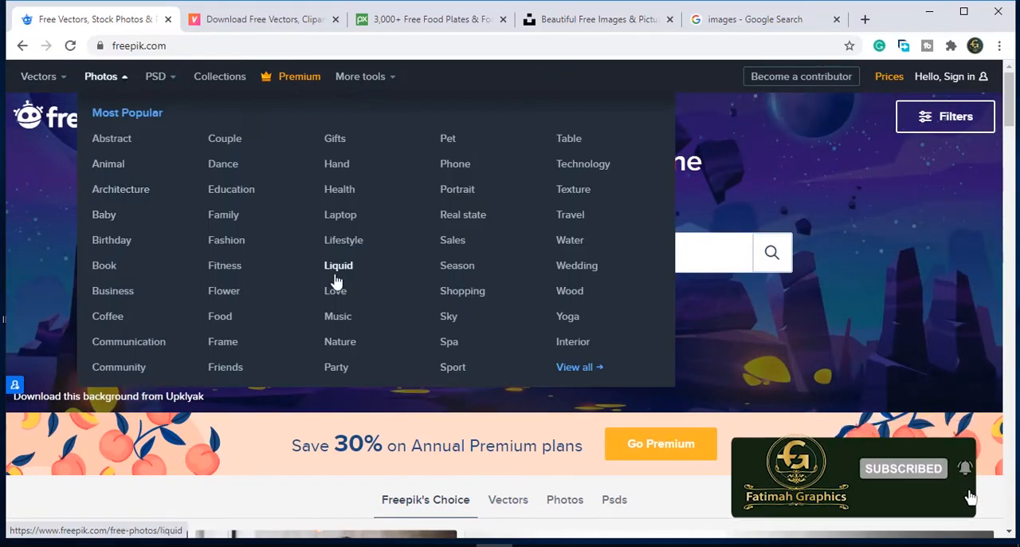
pyautogui.moveTo(161, 84)
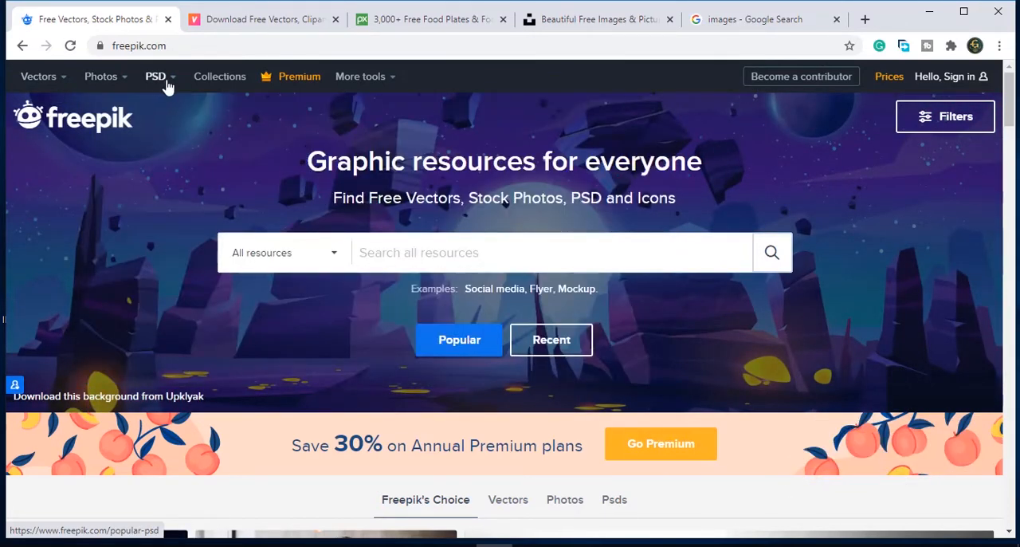
pyautogui.click(156, 77)
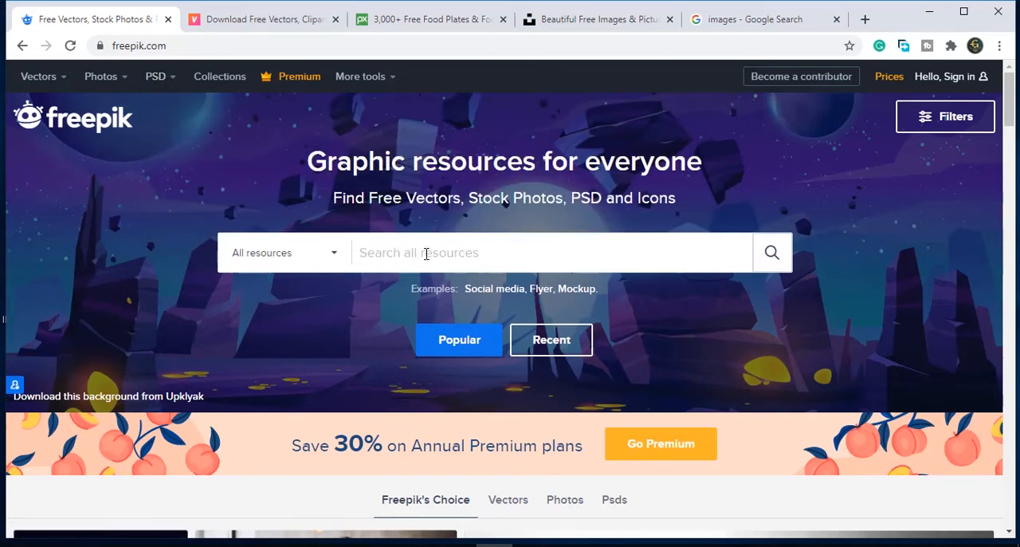
pyautogui.scroll(-3)
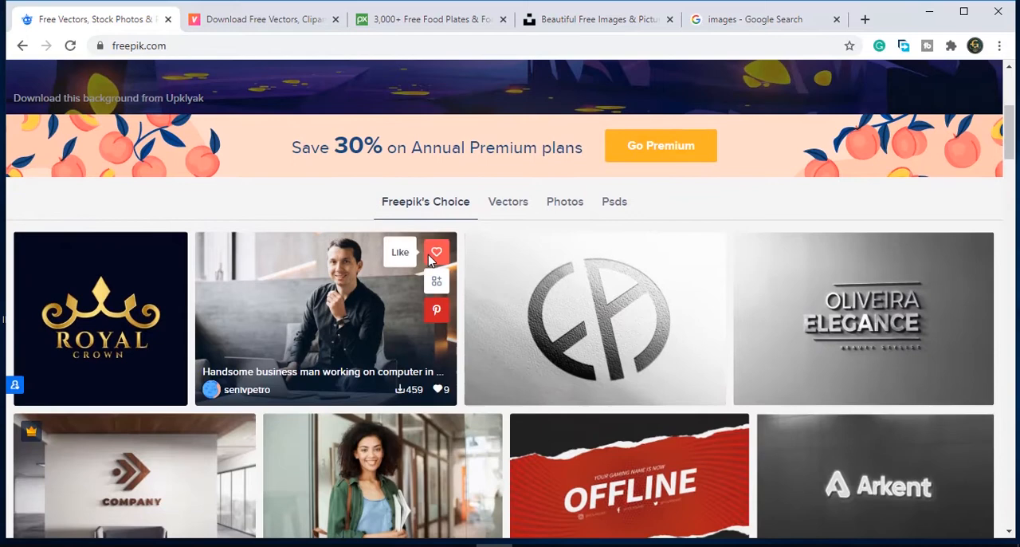
pyautogui.scroll(3)
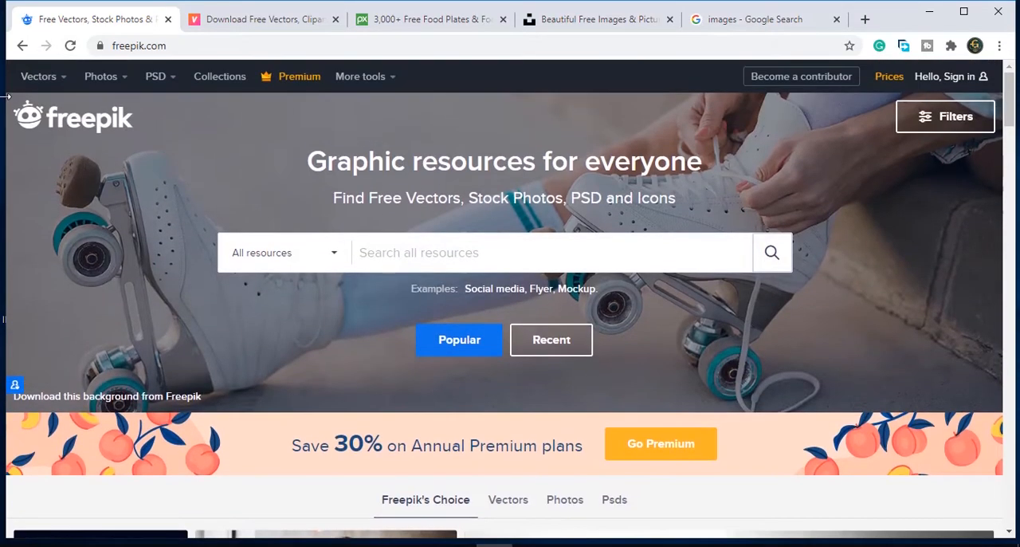
# Open Freepik's Banners vector category and scroll through the 345,000+ banner results
pyautogui.click(39, 76)
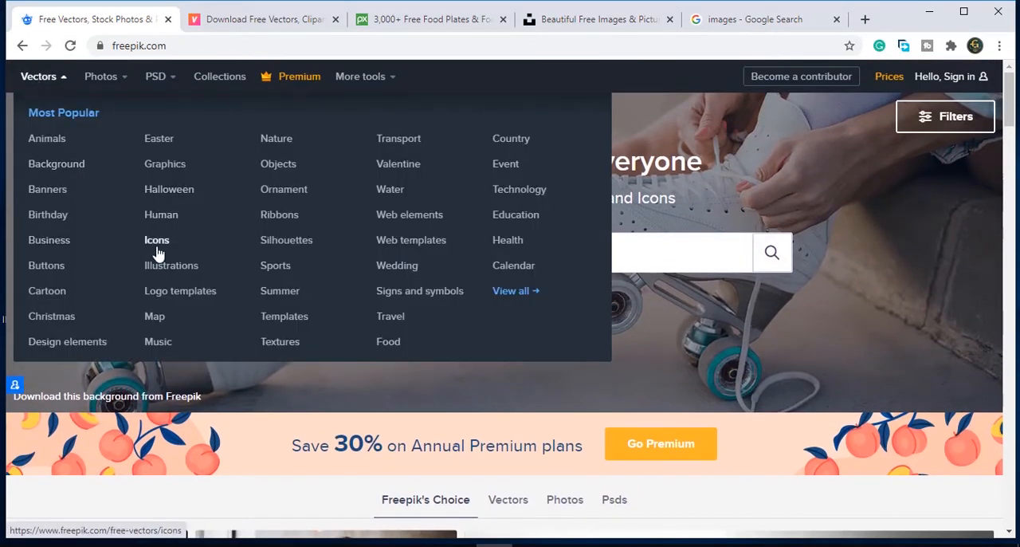
pyautogui.moveTo(186, 271)
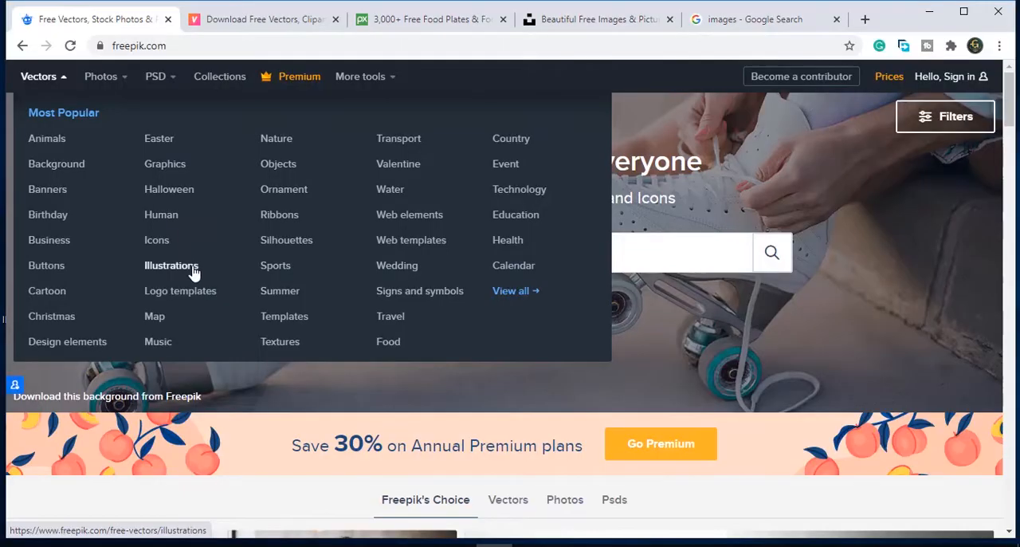
pyautogui.click(47, 189)
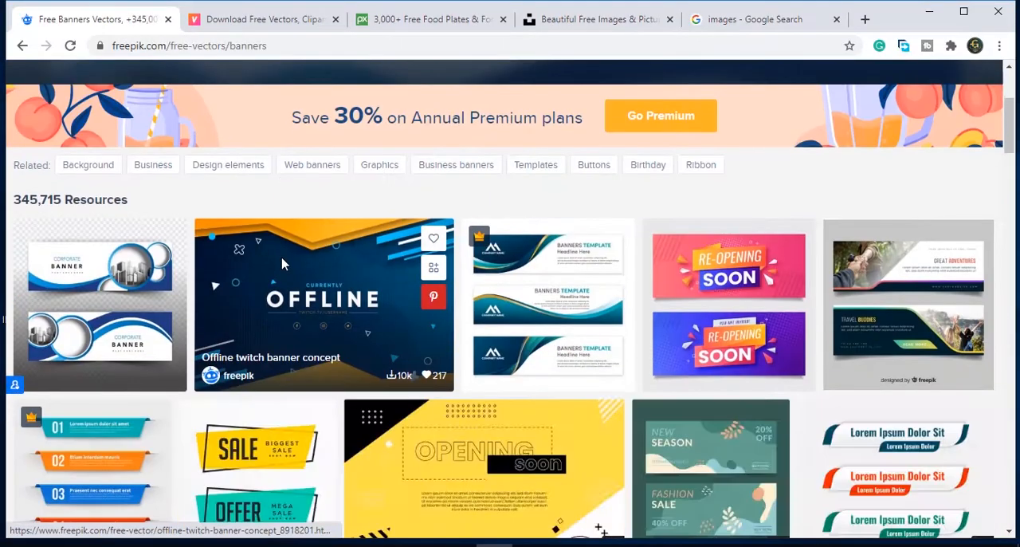
pyautogui.scroll(-3)
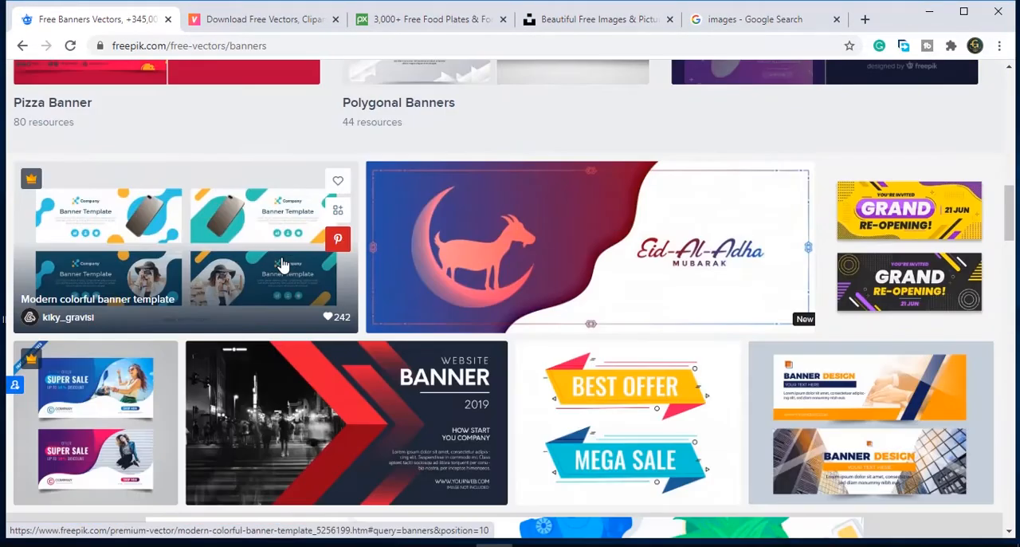
pyautogui.scroll(-3)
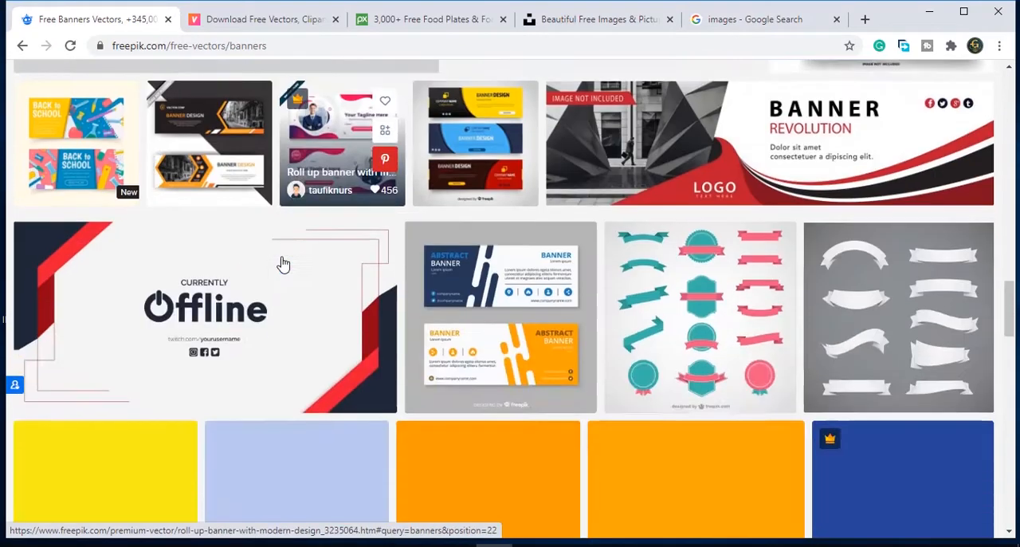
pyautogui.scroll(-3)
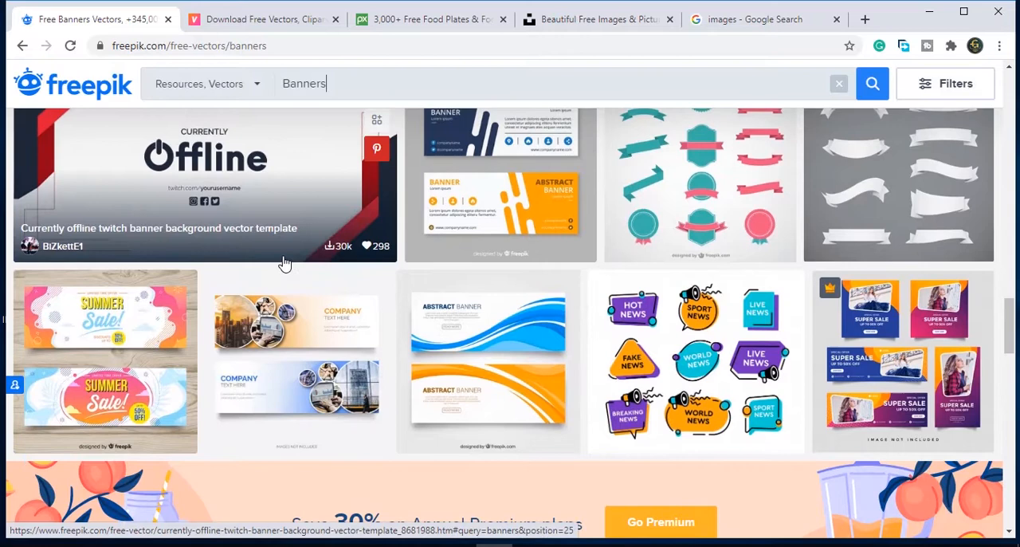
pyautogui.moveTo(503, 165)
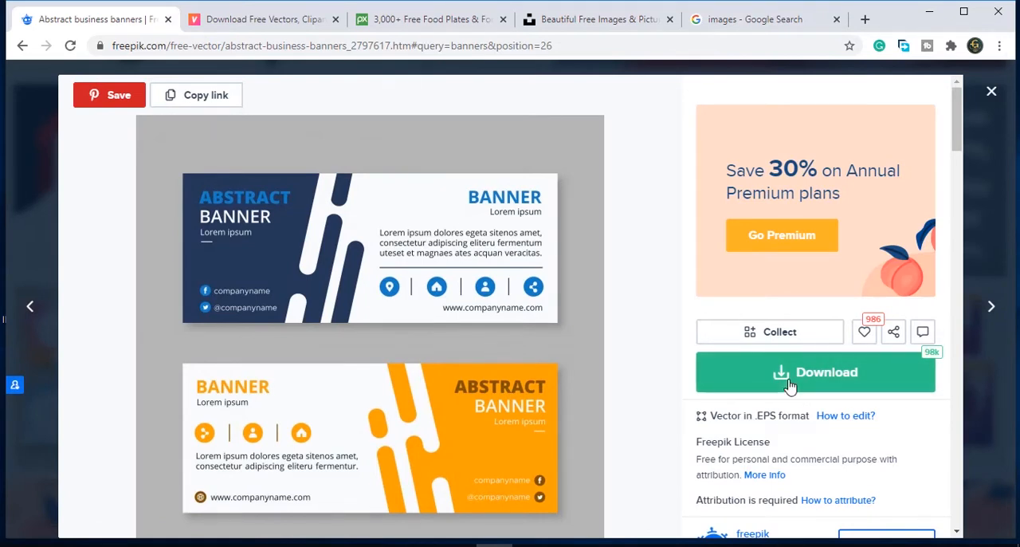
# Download the abstract business banners vector using the Free Download option
pyautogui.click(797, 377)
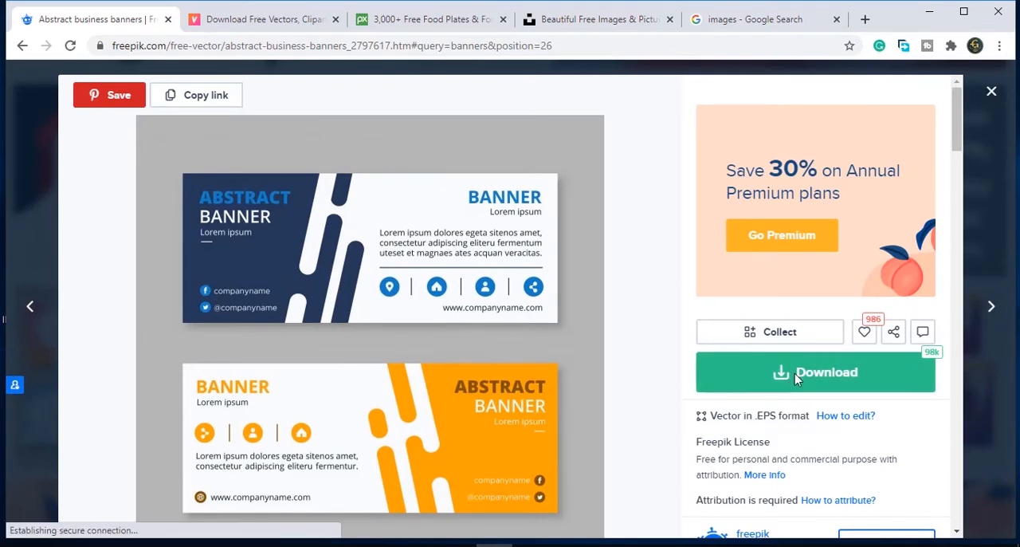
pyautogui.click(816, 372)
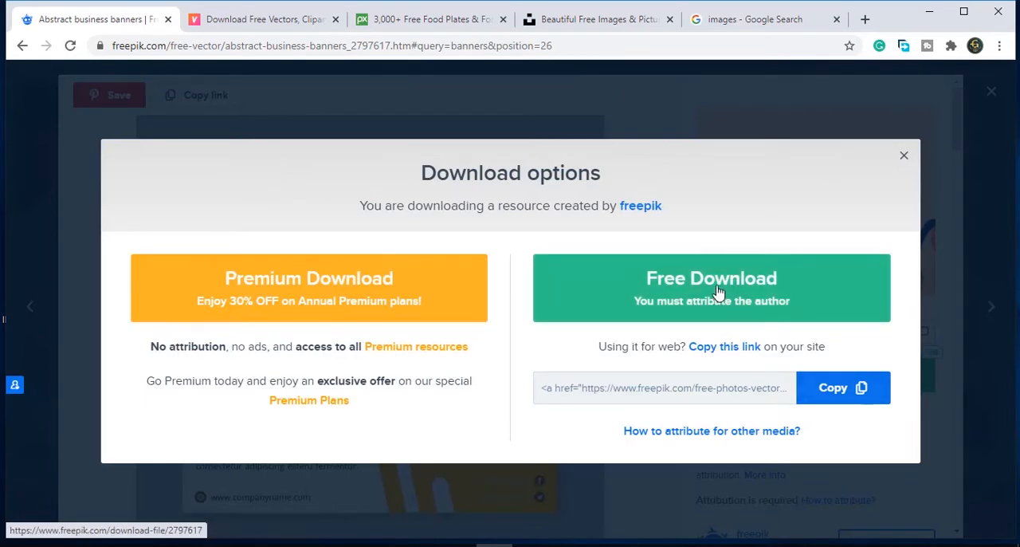
pyautogui.click(711, 287)
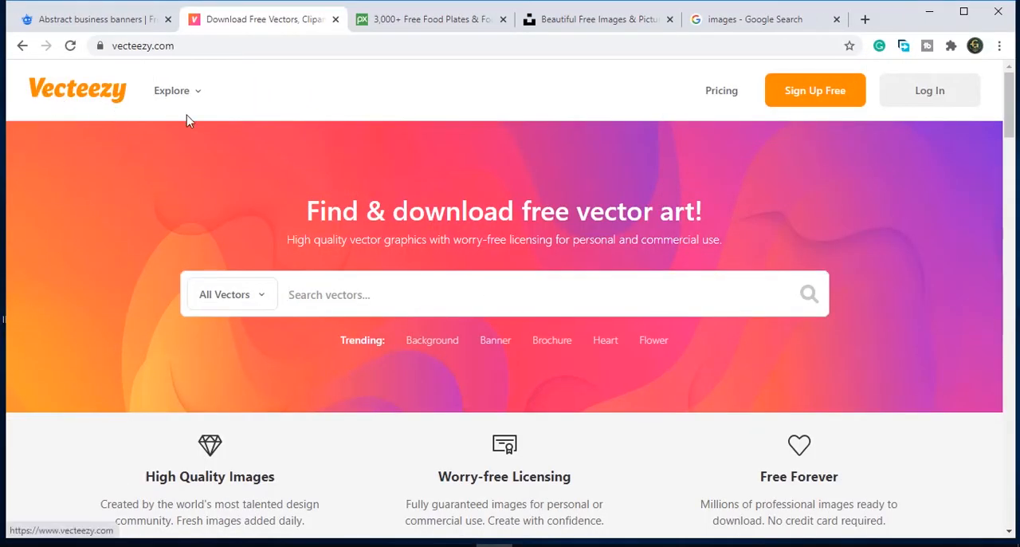
# Scroll the Vecteezy homepage and search All Vectors for 'background'
pyautogui.scroll(-3)
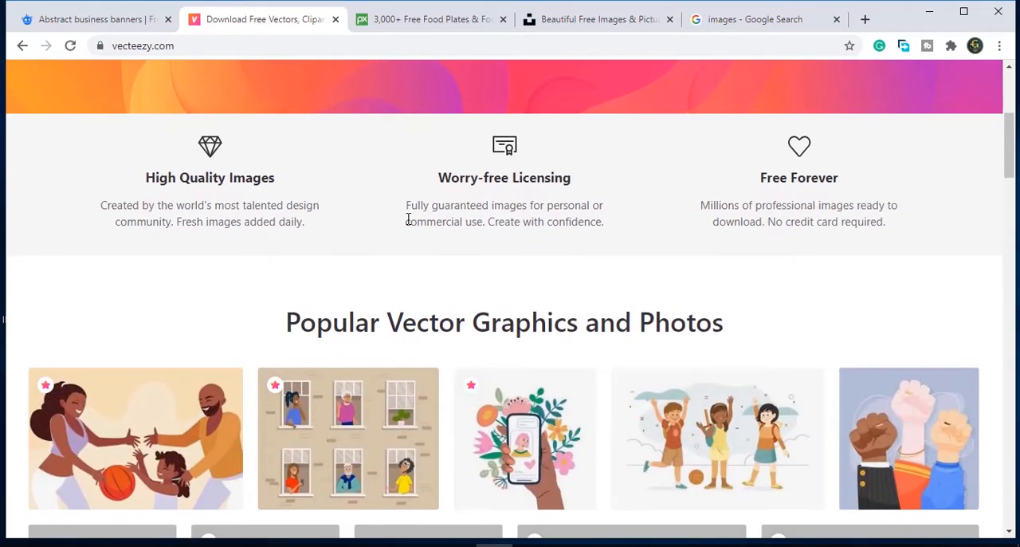
pyautogui.scroll(-3)
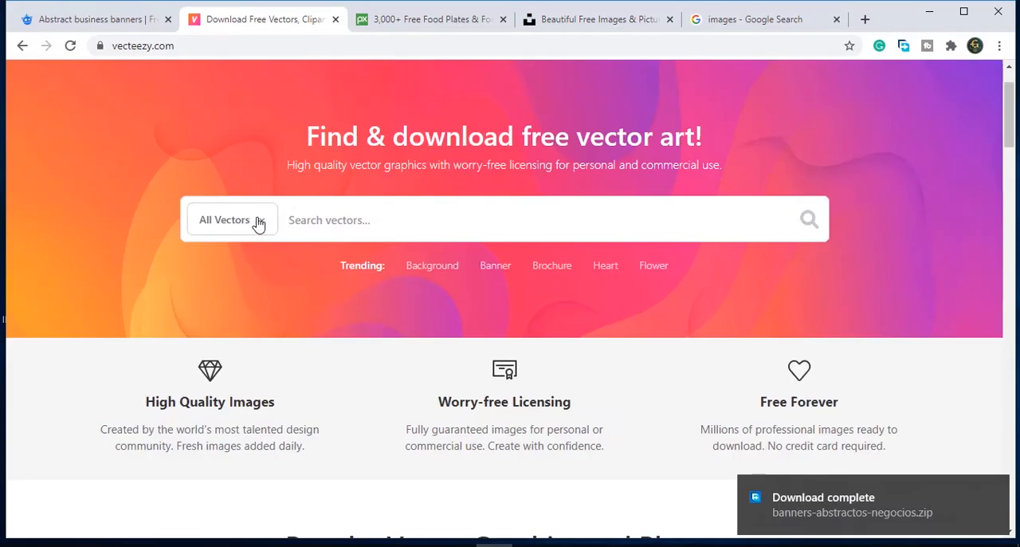
pyautogui.click(432, 266)
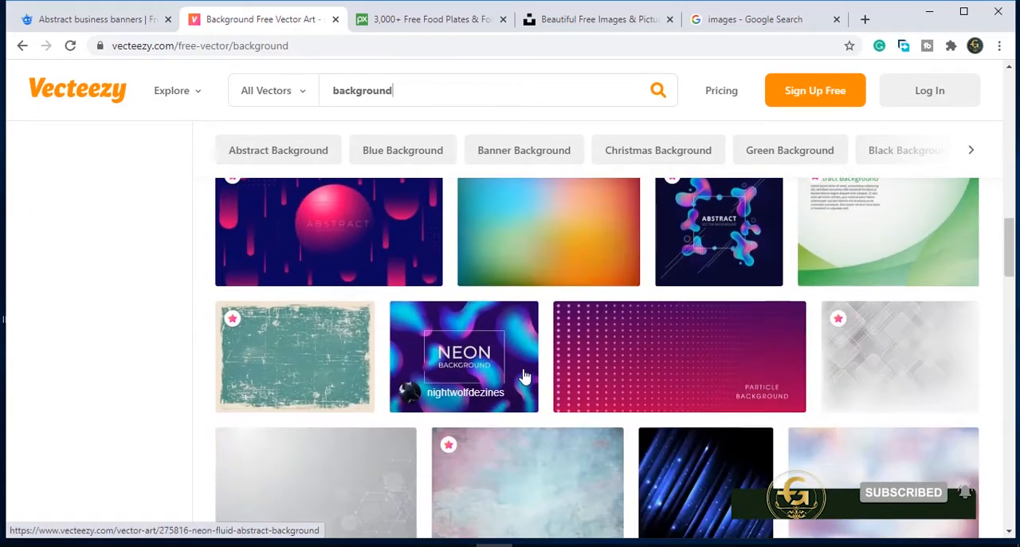
# Scroll the background results and open the Silver Glitter Bokeh Vector page
pyautogui.scroll(-3)
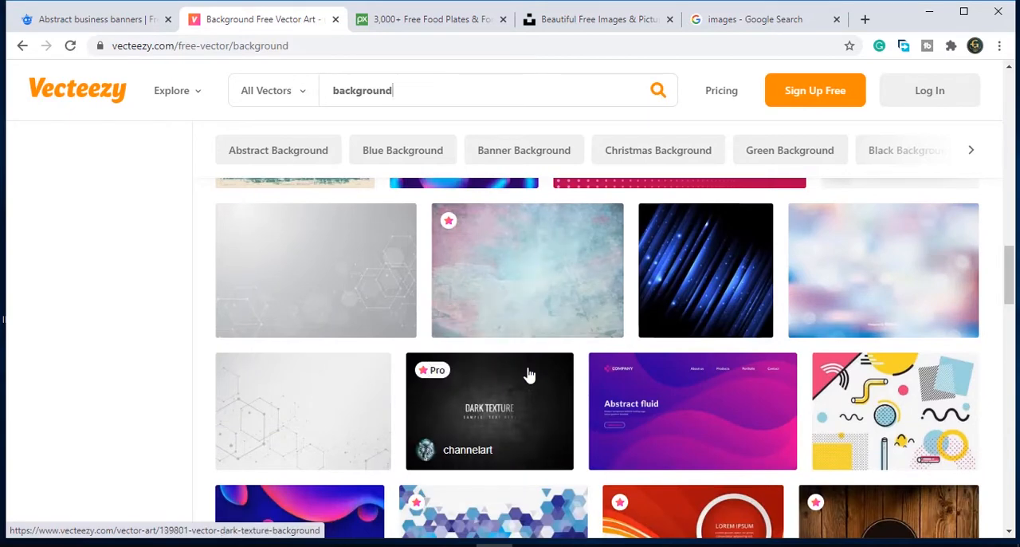
pyautogui.scroll(-3)
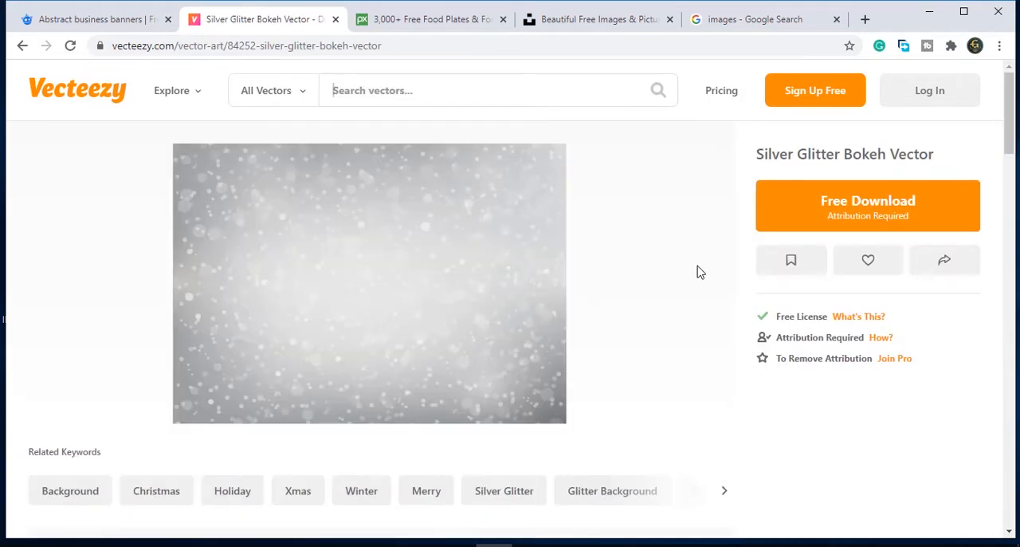
pyautogui.moveTo(901, 206)
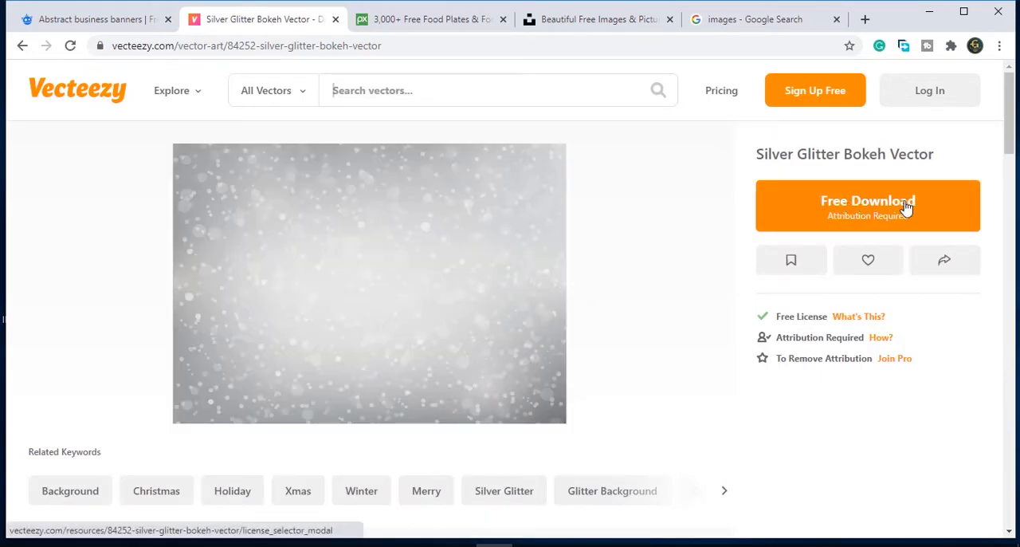
pyautogui.moveTo(877, 208)
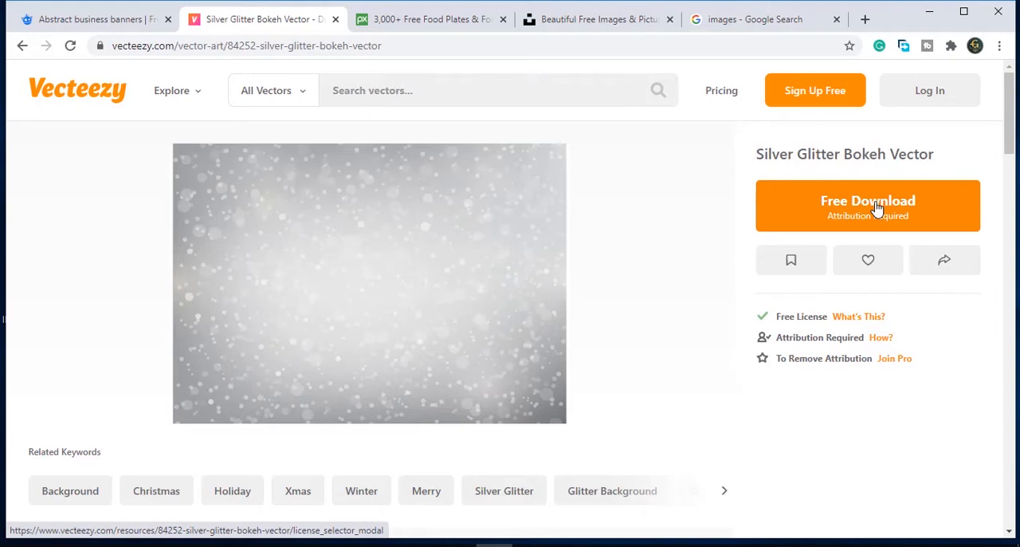
# Download the Silver Glitter Bokeh Vector under the free attribution license
pyautogui.click(868, 205)
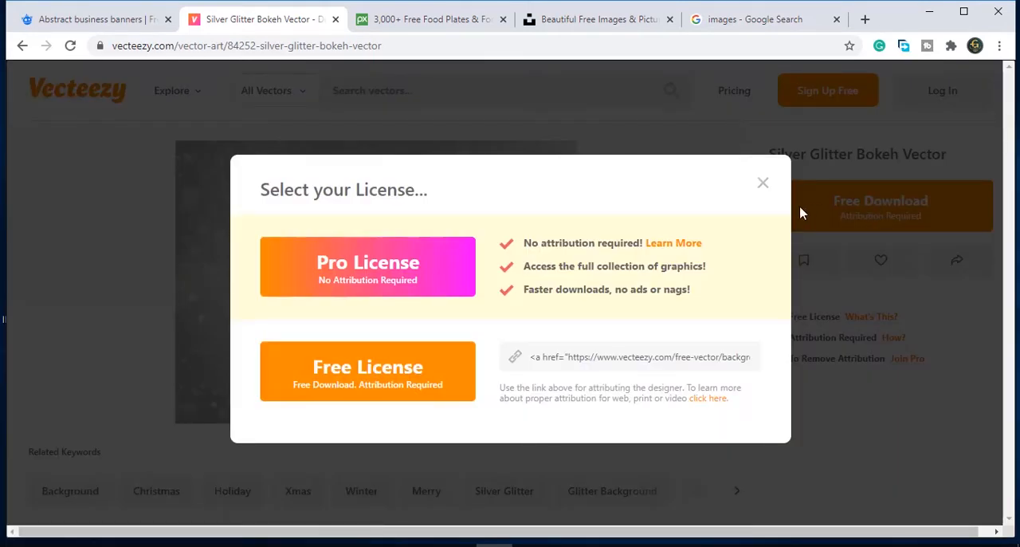
pyautogui.moveTo(369, 377)
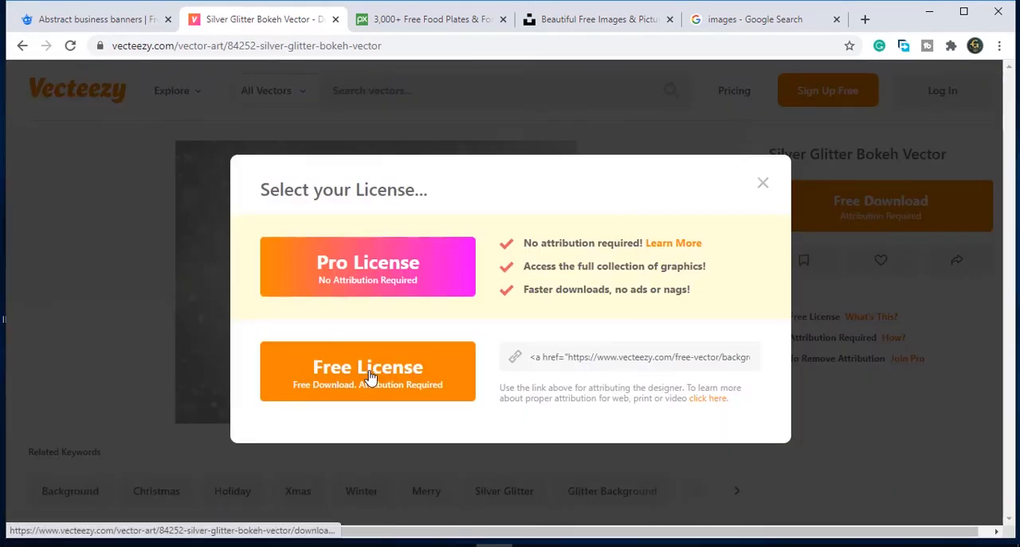
pyautogui.click(368, 371)
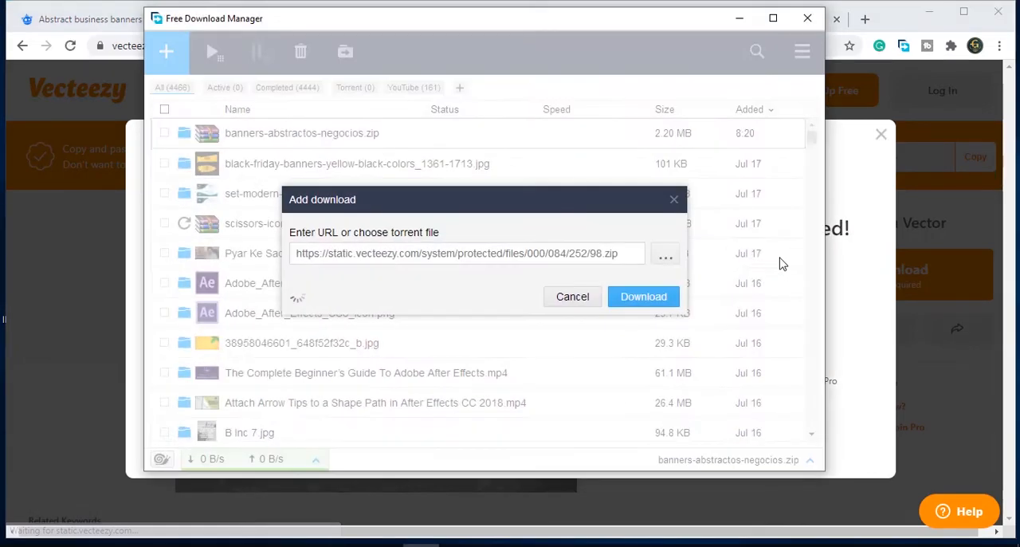
# Save 98.zip (4.61 MB) into the wallpapers Businessc cards folder via Free Download Manager
pyautogui.click(643, 296)
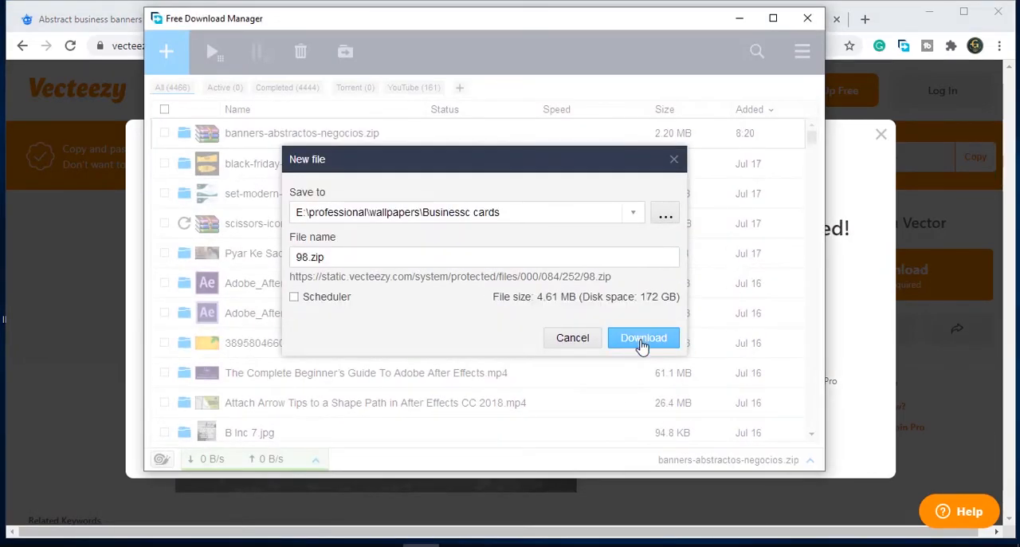
pyautogui.click(642, 338)
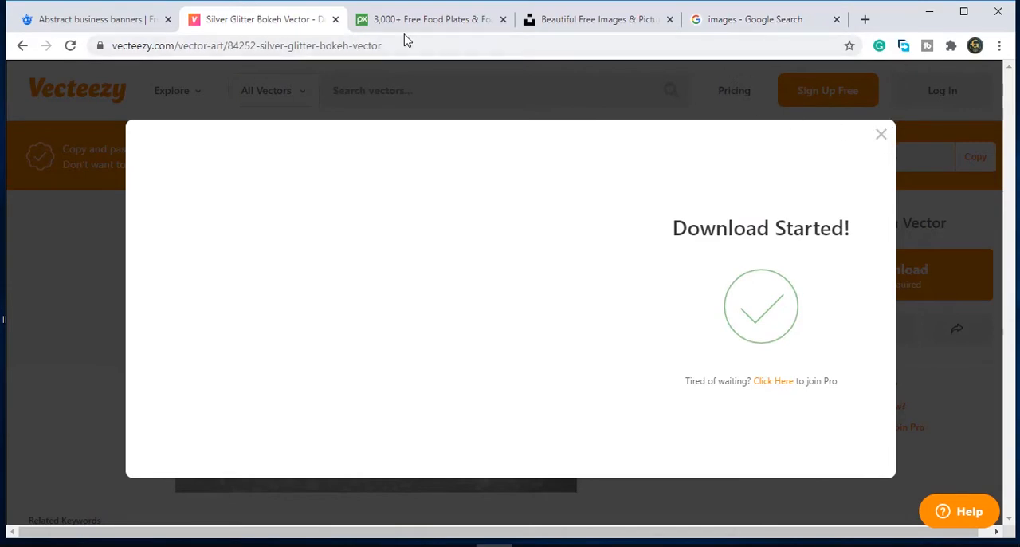
pyautogui.click(881, 133)
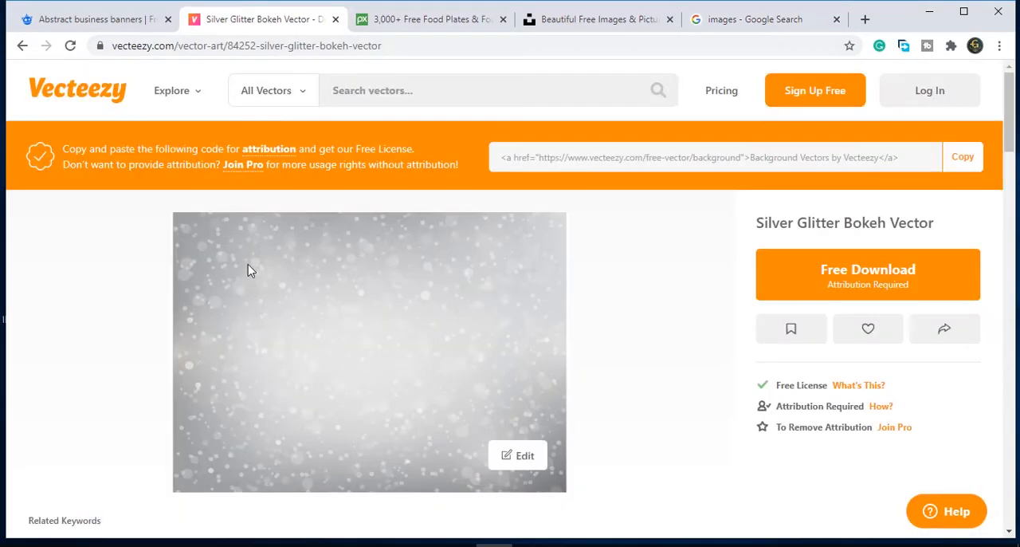
pyautogui.click(431, 19)
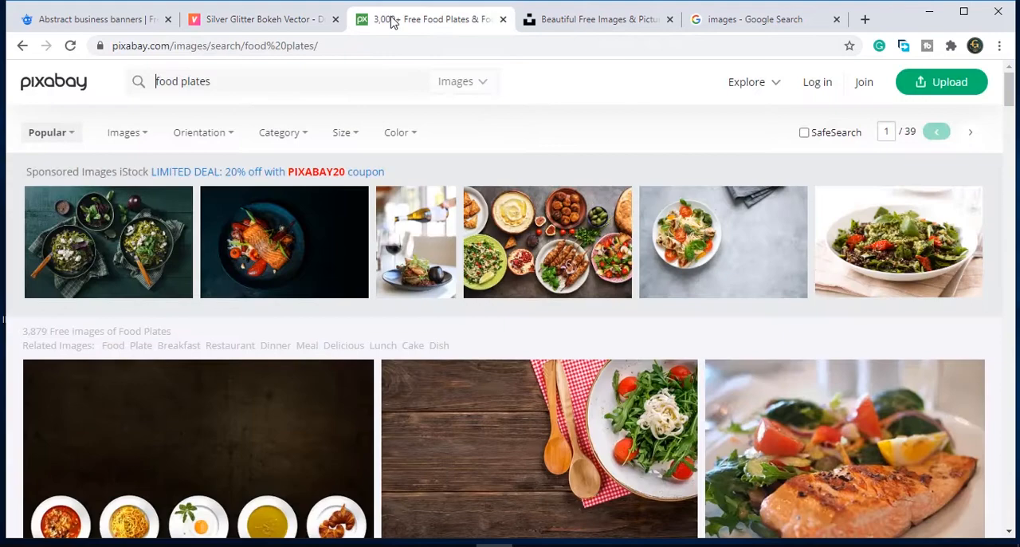
pyautogui.moveTo(44, 94)
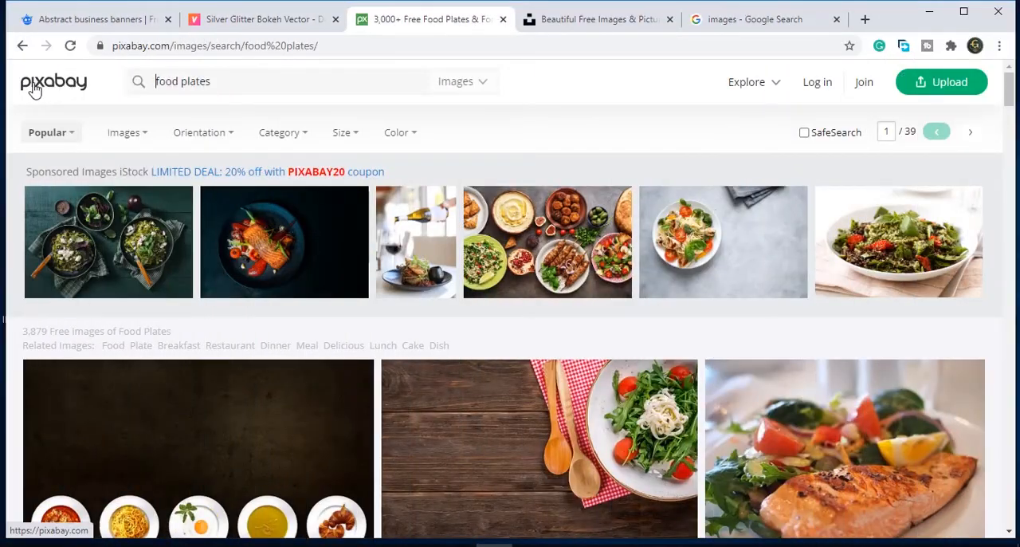
# Scroll the Pixabay food plates results and open the Cook Food Plate photo
pyautogui.scroll(-3)
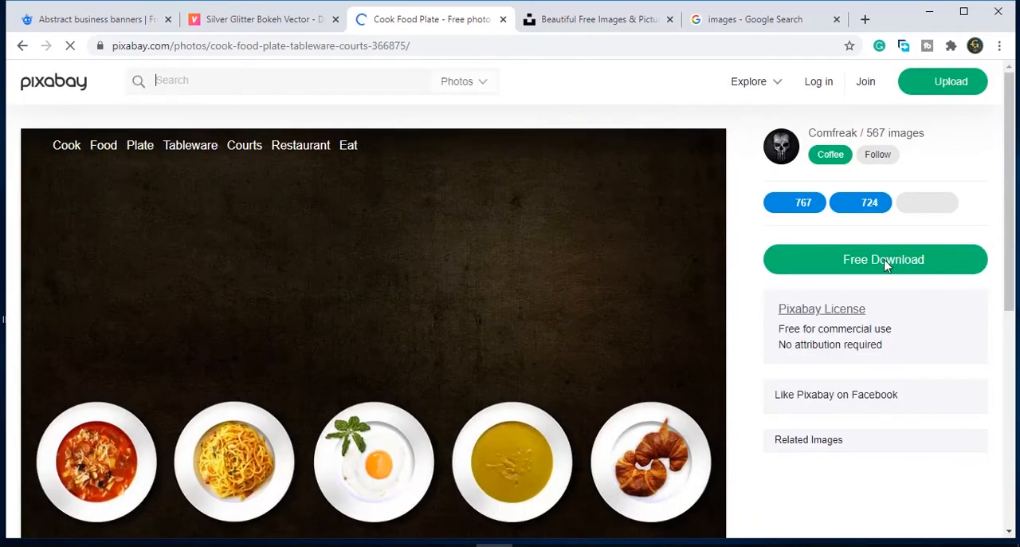
# Choose the 1920×1152 JPG size of the Cook Food Plate photo for download
pyautogui.click(883, 259)
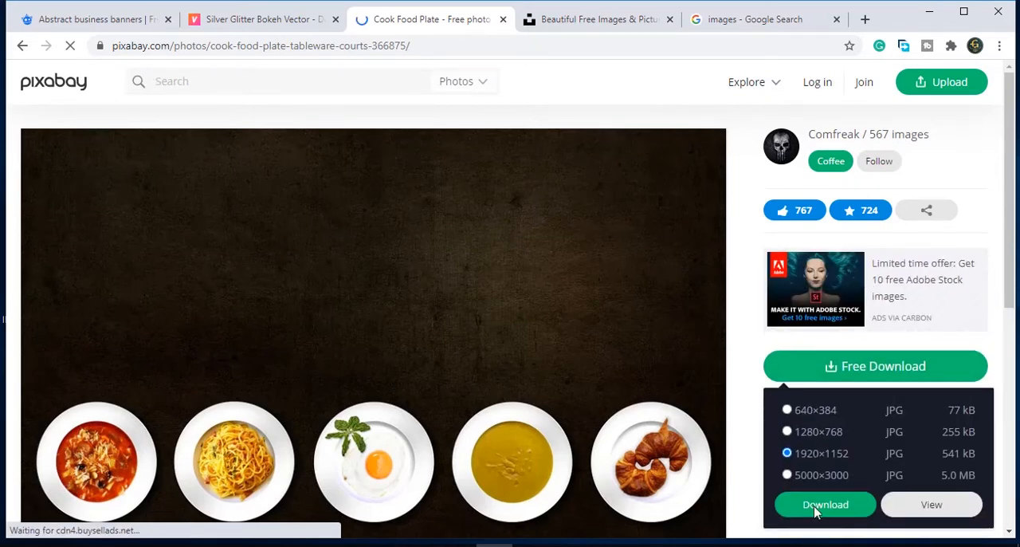
pyautogui.click(824, 504)
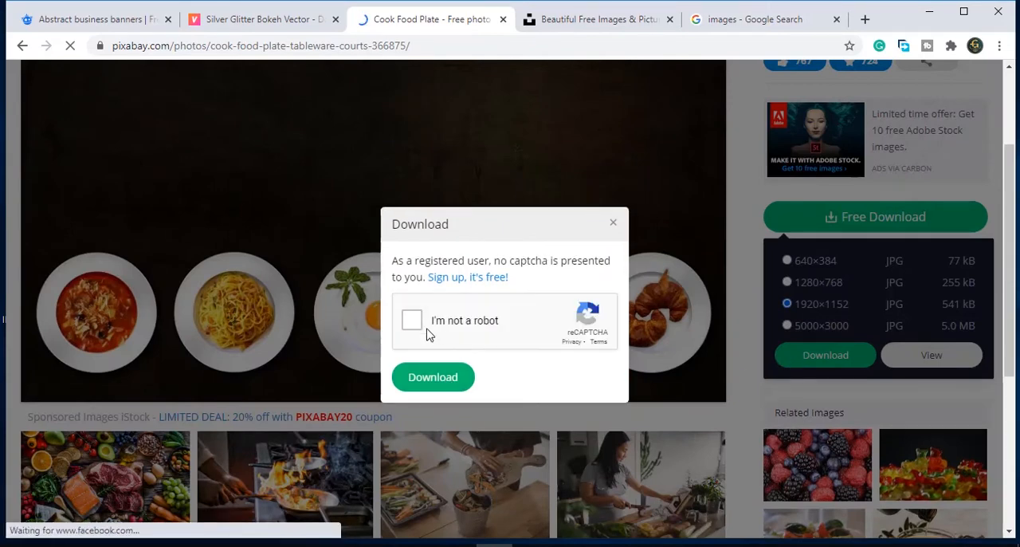
# Pass the tractor-image captcha and download the Cook Food Plate photo
pyautogui.click(412, 320)
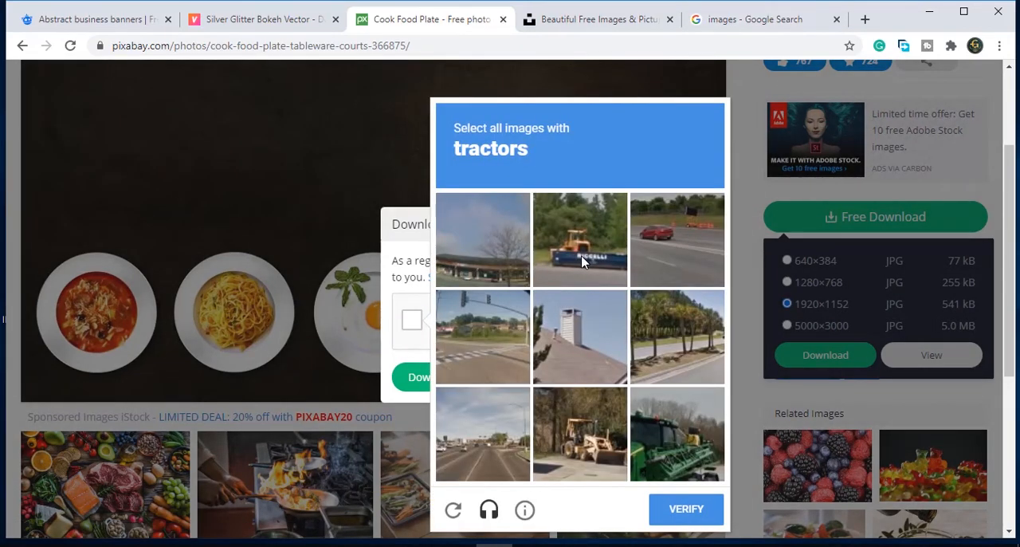
pyautogui.click(581, 239)
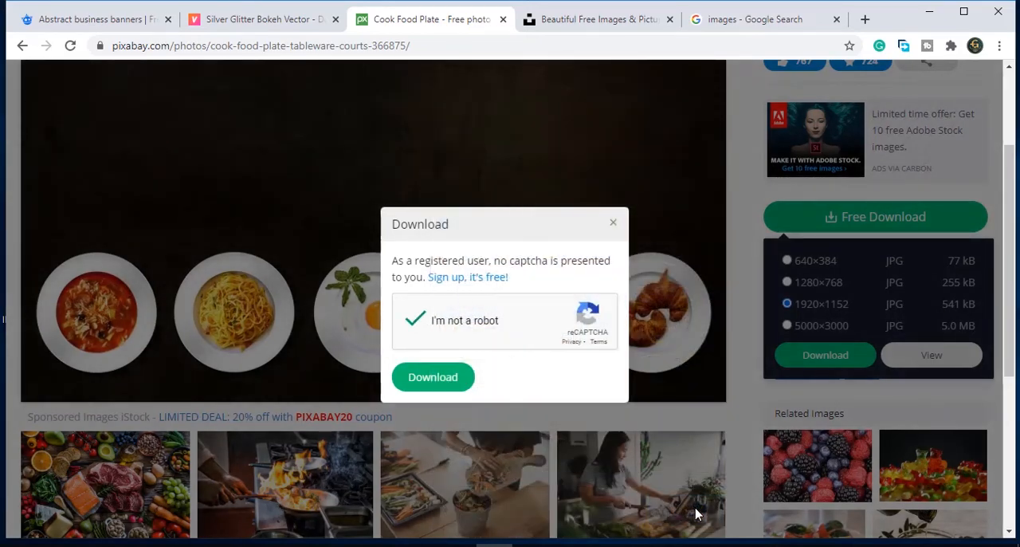
pyautogui.click(433, 376)
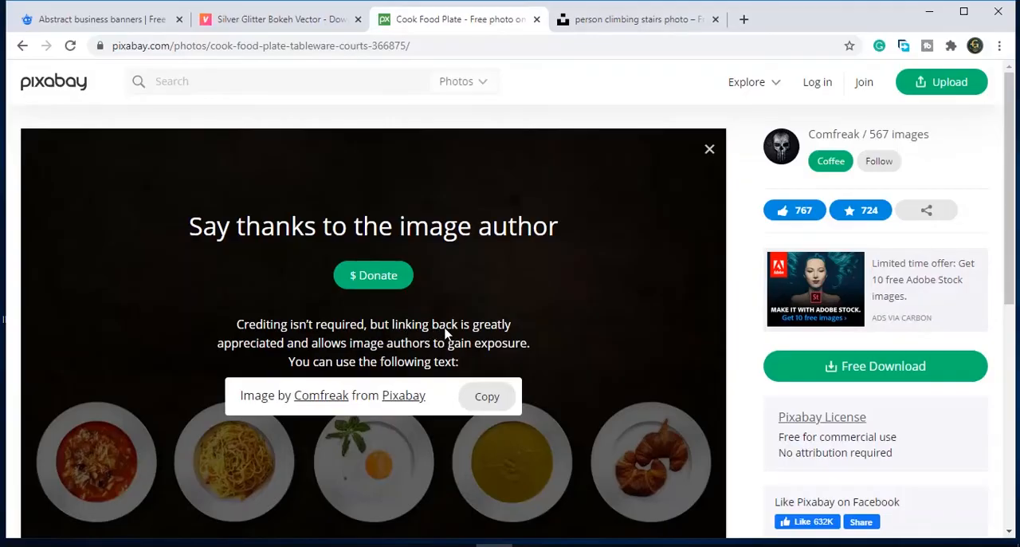
pyautogui.moveTo(410, 369)
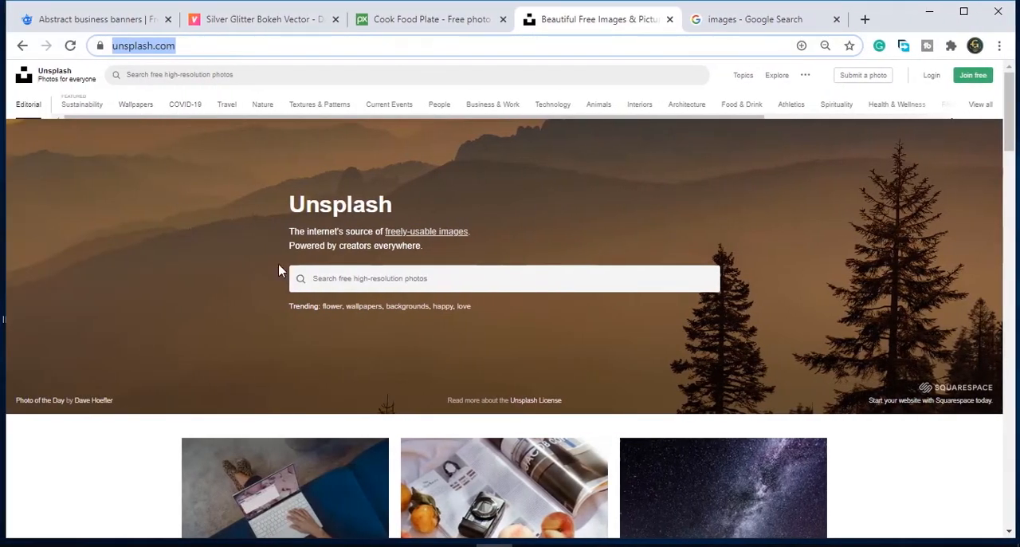
pyautogui.moveTo(419, 210)
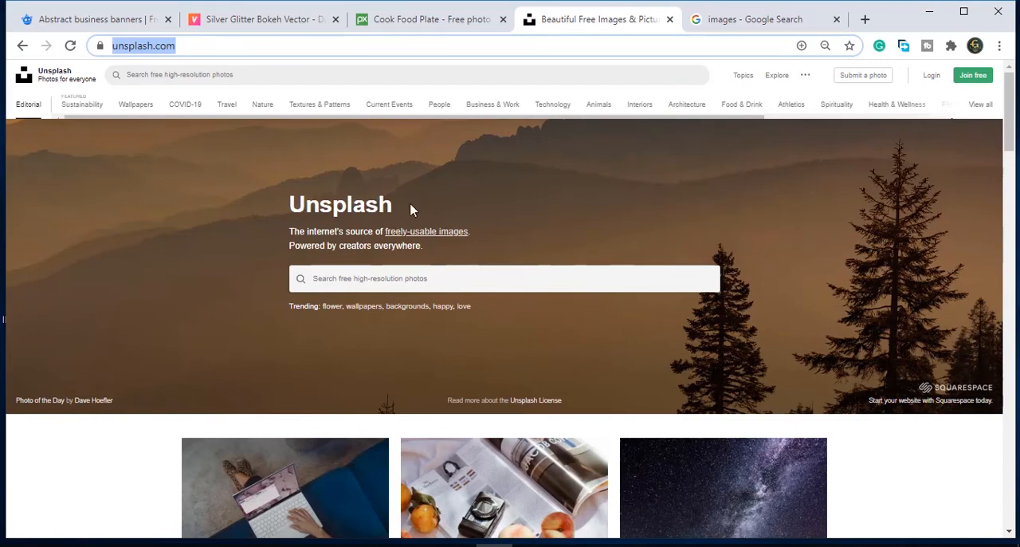
# Browse the Unsplash feed and the Travel, Nature and Business & Work topic collections
pyautogui.scroll(-3)
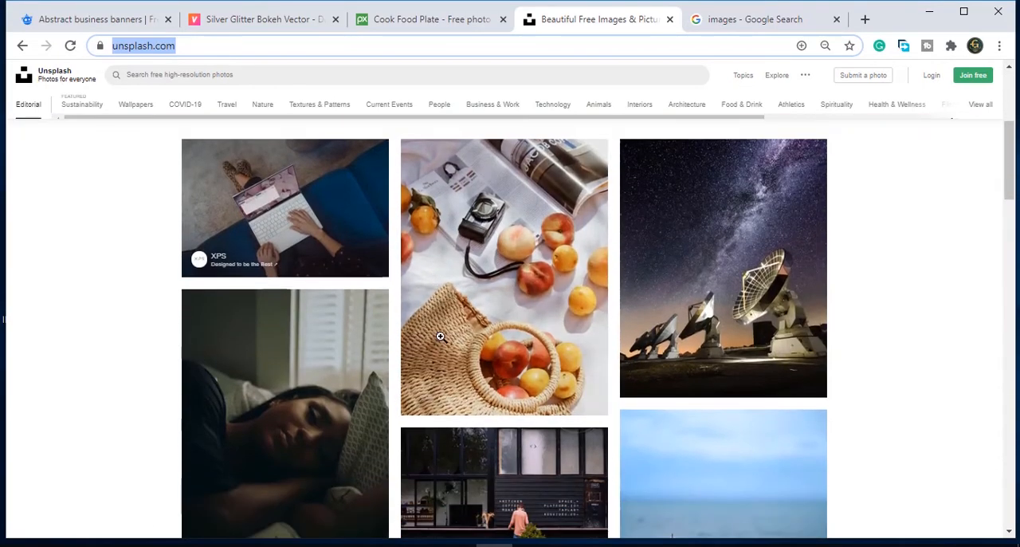
pyautogui.scroll(-3)
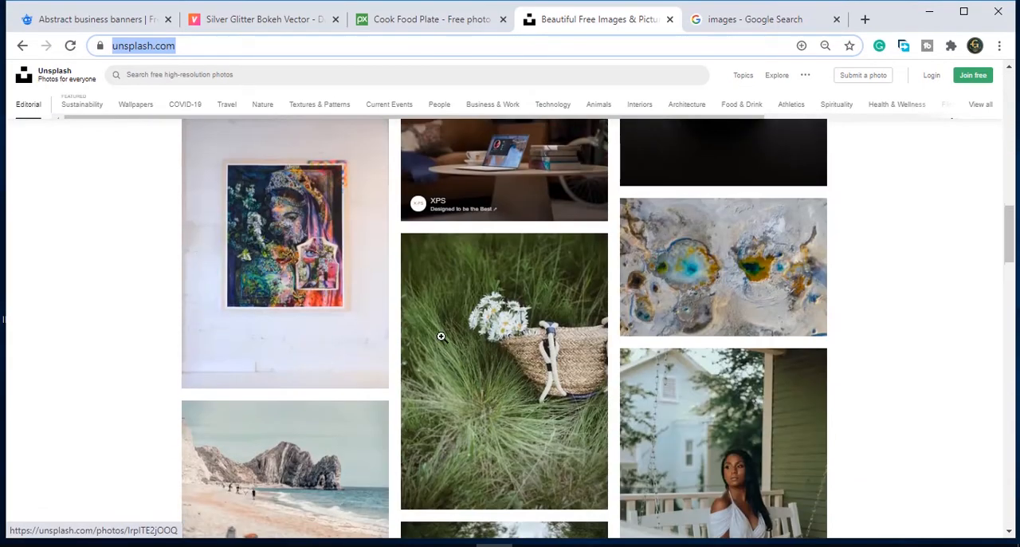
pyautogui.scroll(-3)
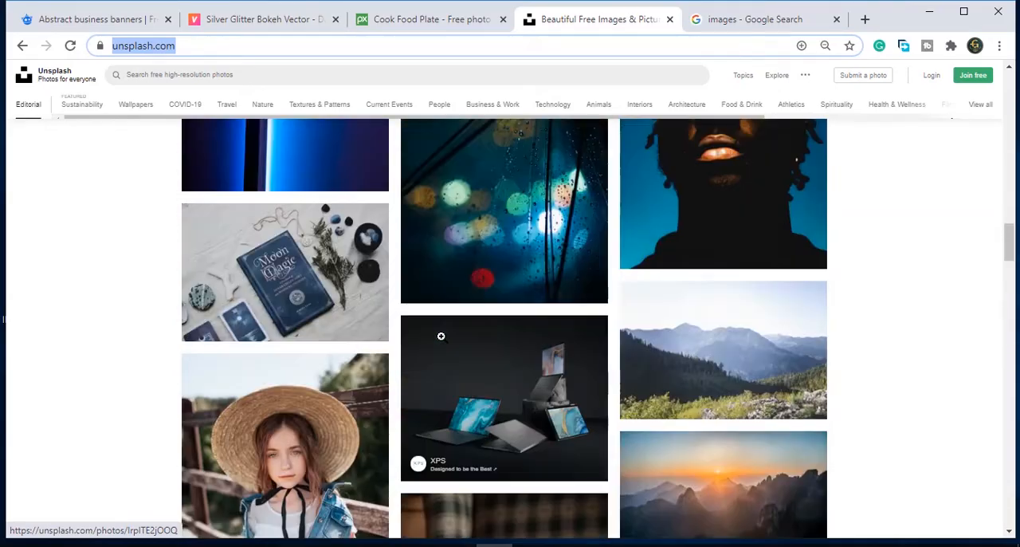
pyautogui.click(227, 104)
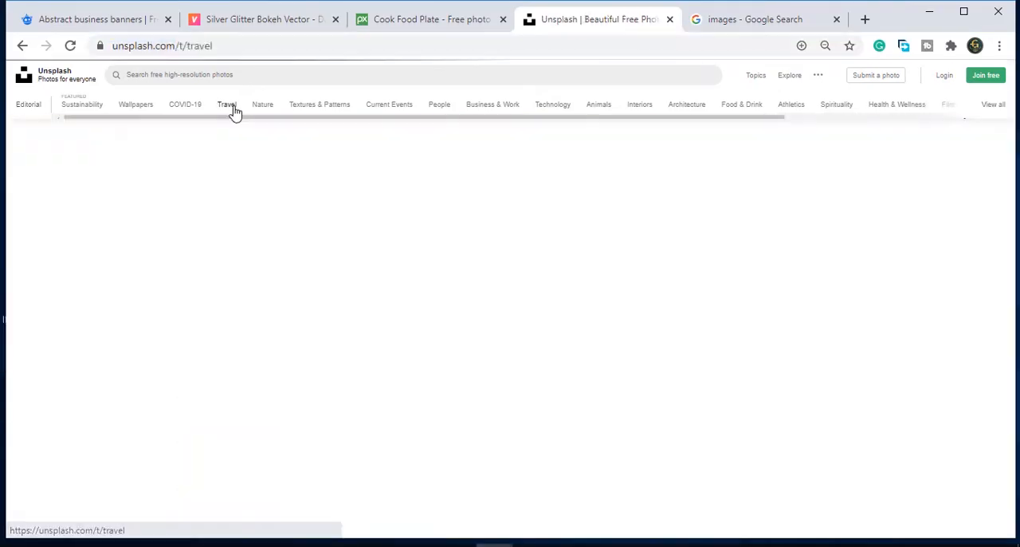
pyautogui.click(262, 103)
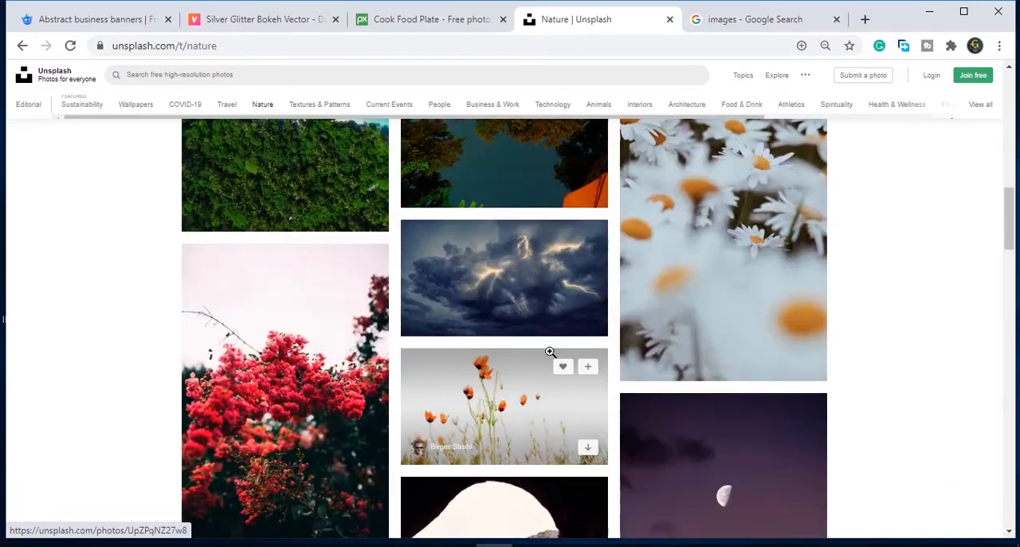
pyautogui.click(492, 103)
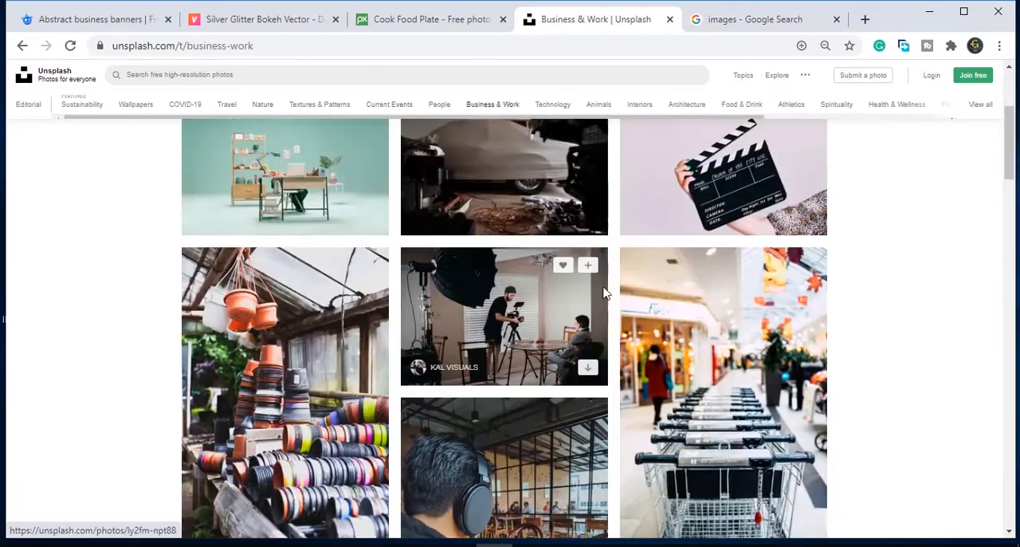
# Scroll the Business & Work gallery and open Joseph Akbrud's white staircase photo
pyautogui.scroll(-3)
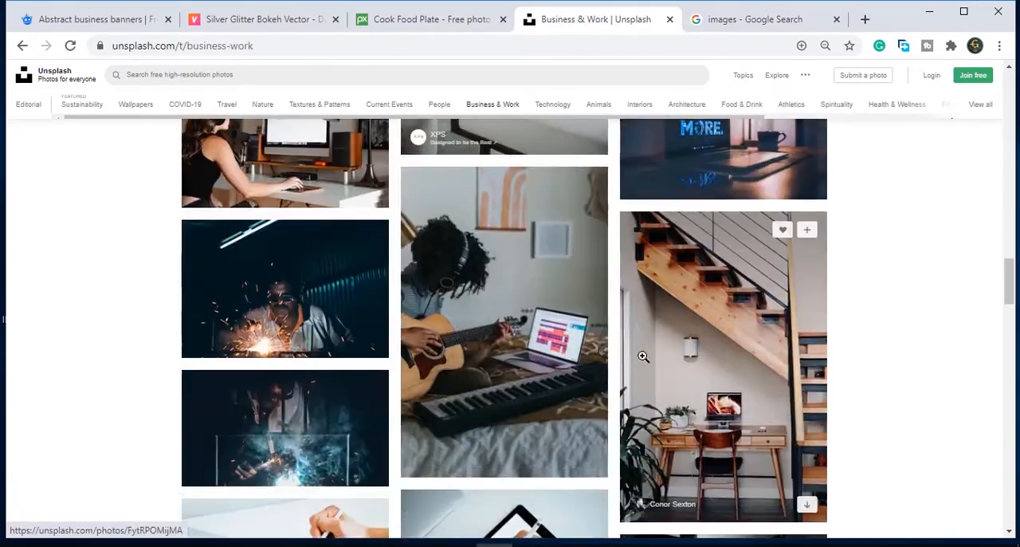
pyautogui.scroll(-3)
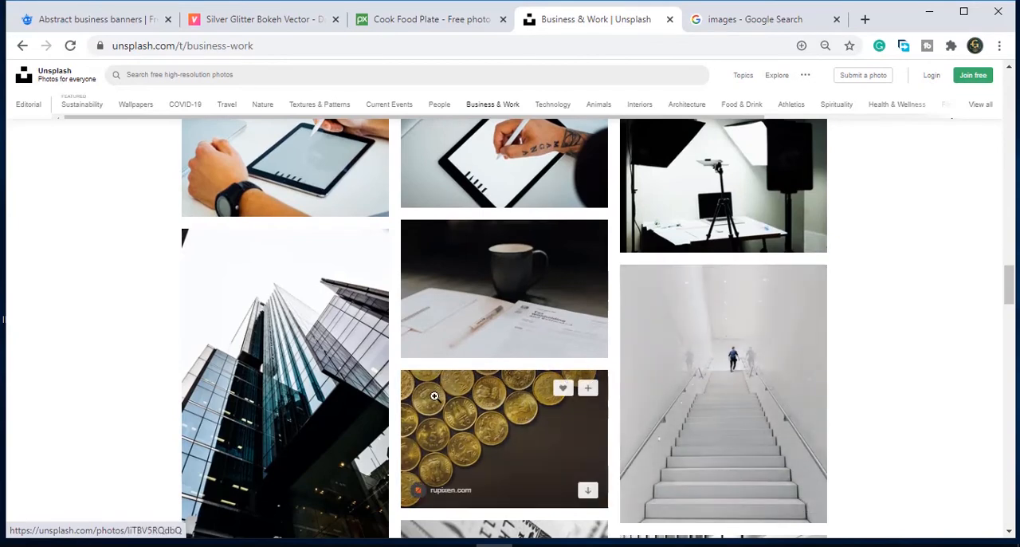
pyautogui.scroll(-3)
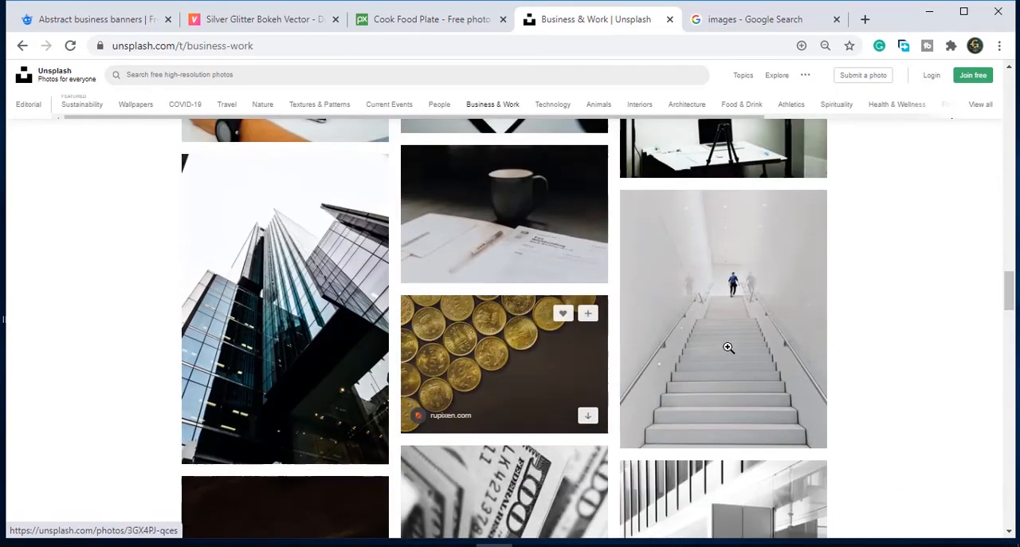
pyautogui.click(729, 348)
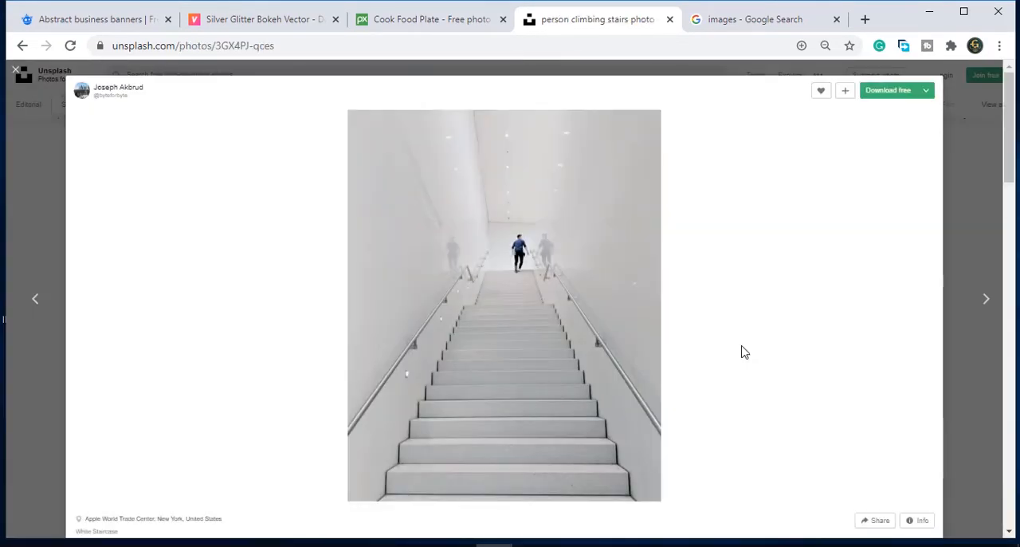
pyautogui.moveTo(683, 340)
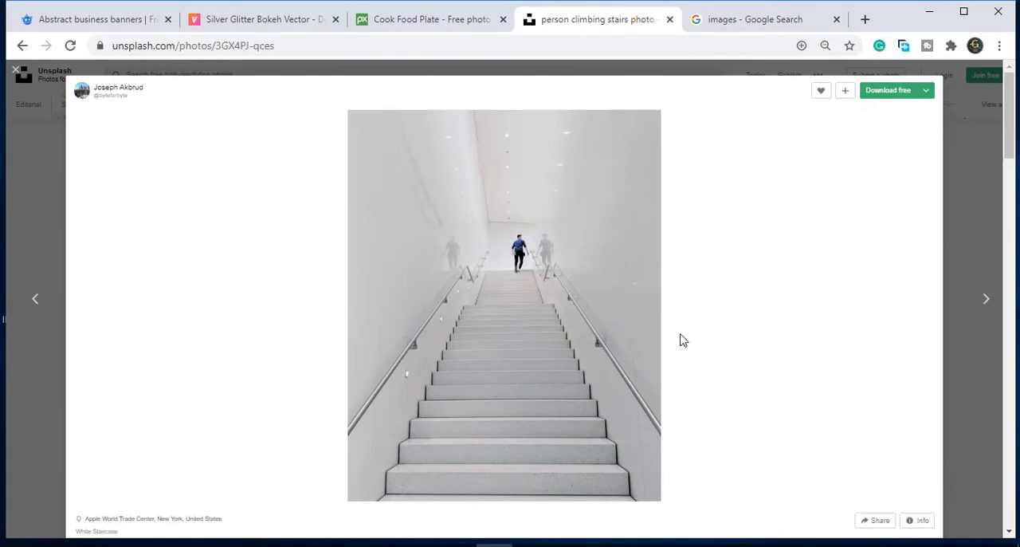
# Download the staircase photo free via Free Download Manager into E:\professional\wallpapers
pyautogui.click(891, 90)
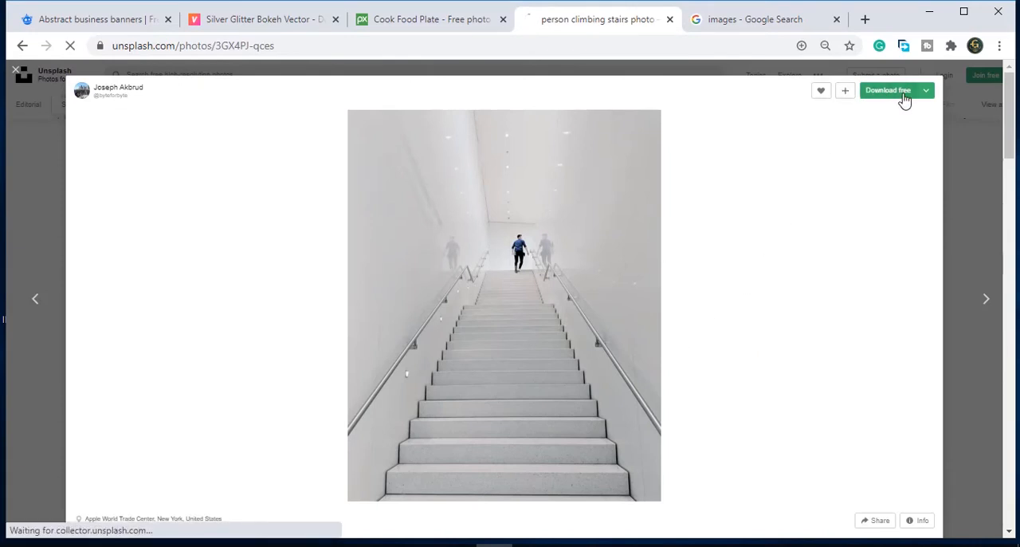
pyautogui.click(900, 89)
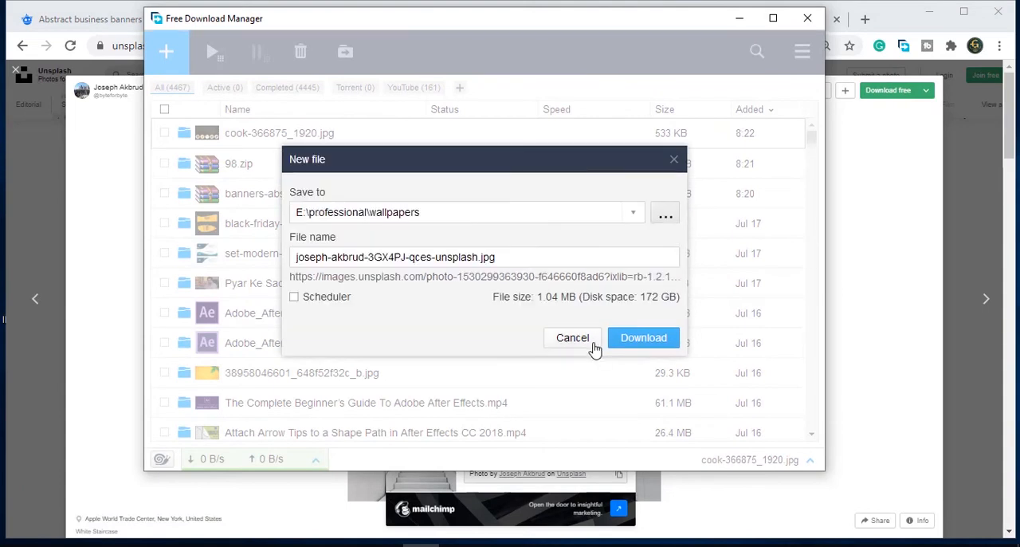
pyautogui.click(643, 337)
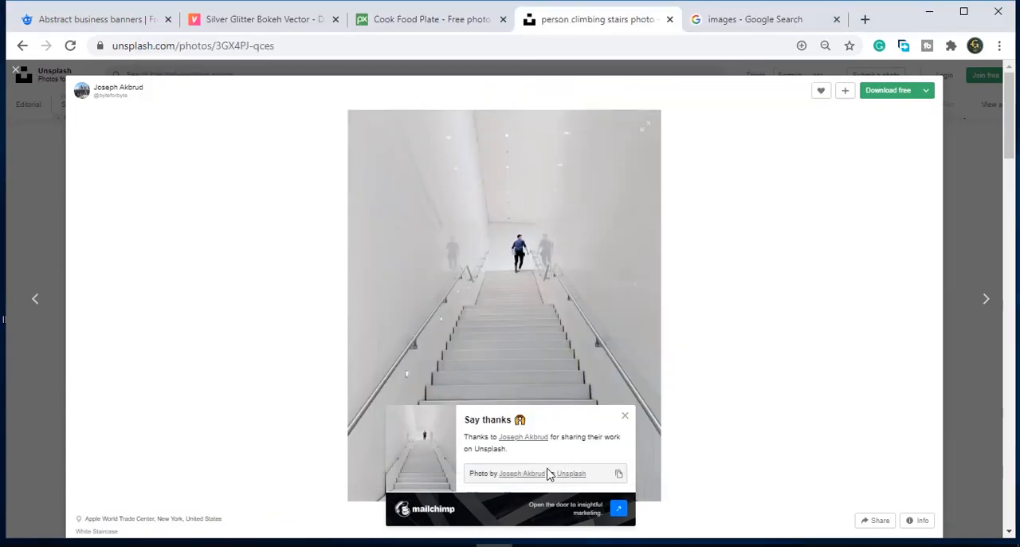
pyautogui.moveTo(530, 457)
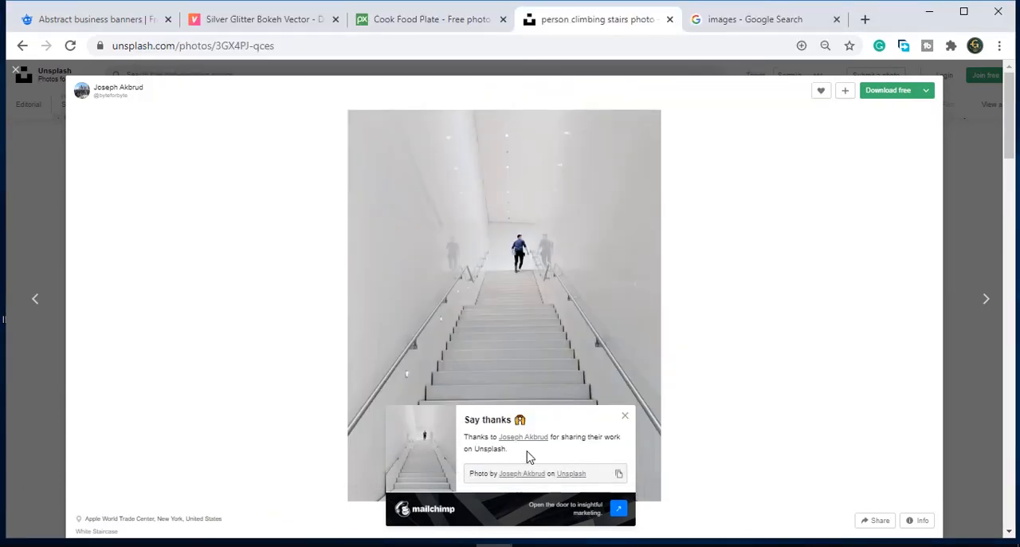
pyautogui.moveTo(513, 445)
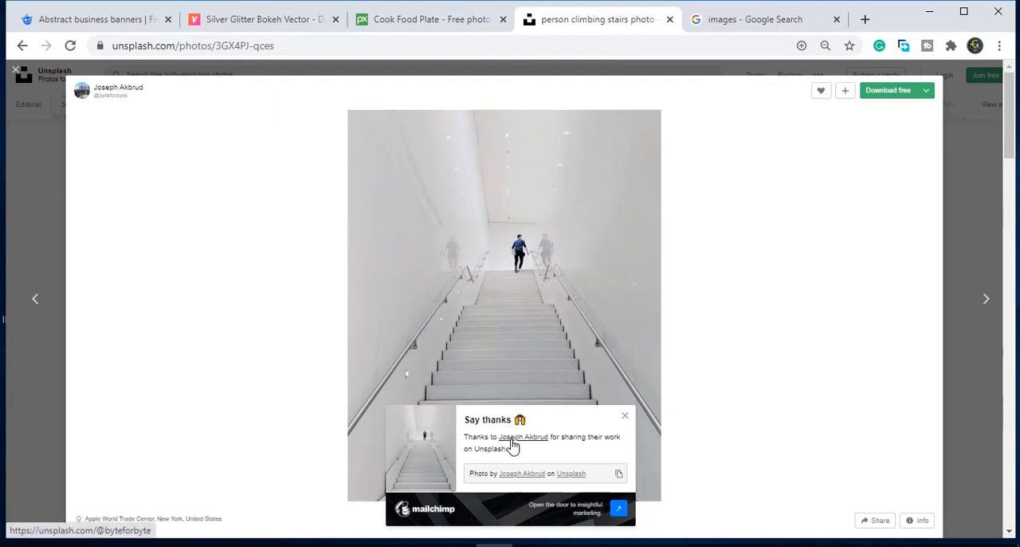
pyautogui.moveTo(536, 446)
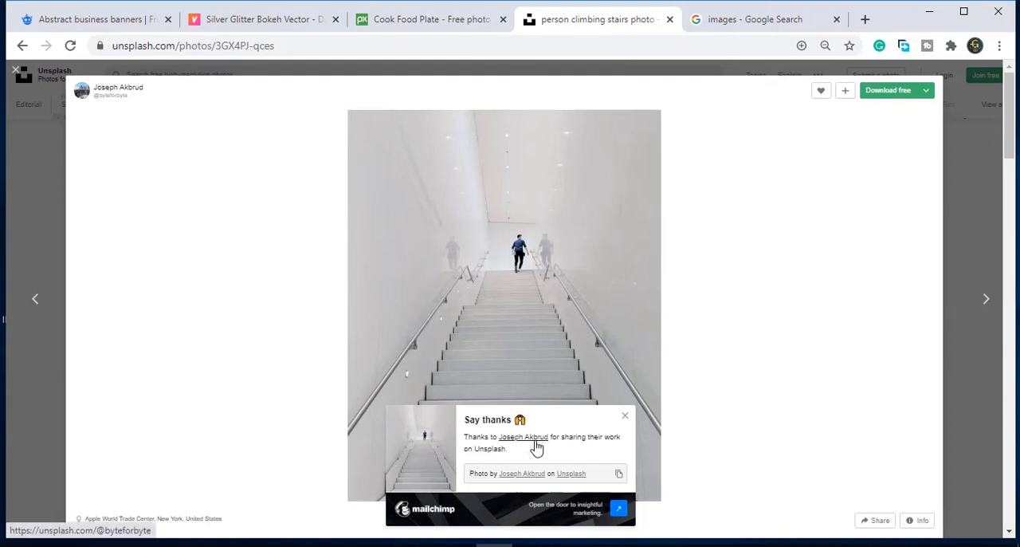
pyautogui.moveTo(575, 437)
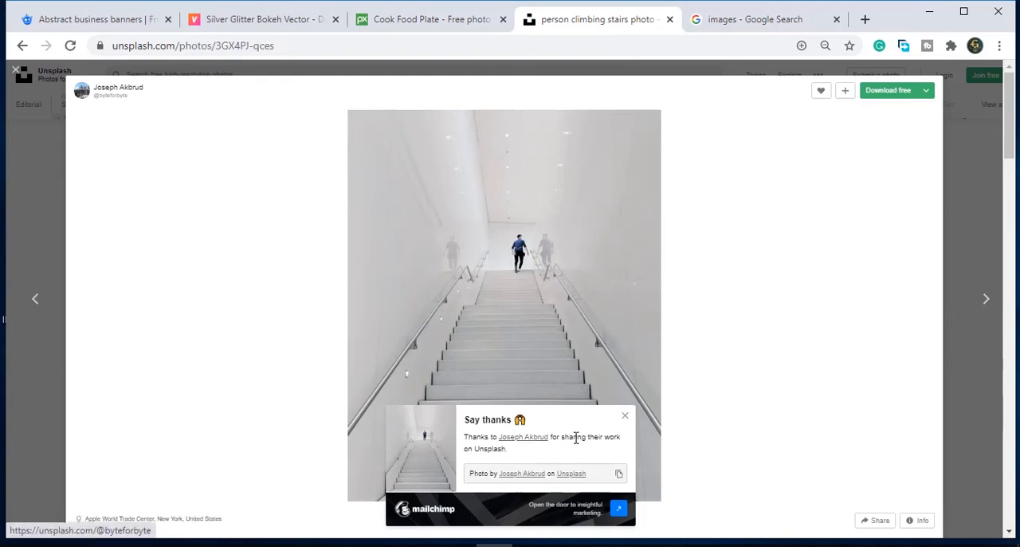
pyautogui.click(896, 89)
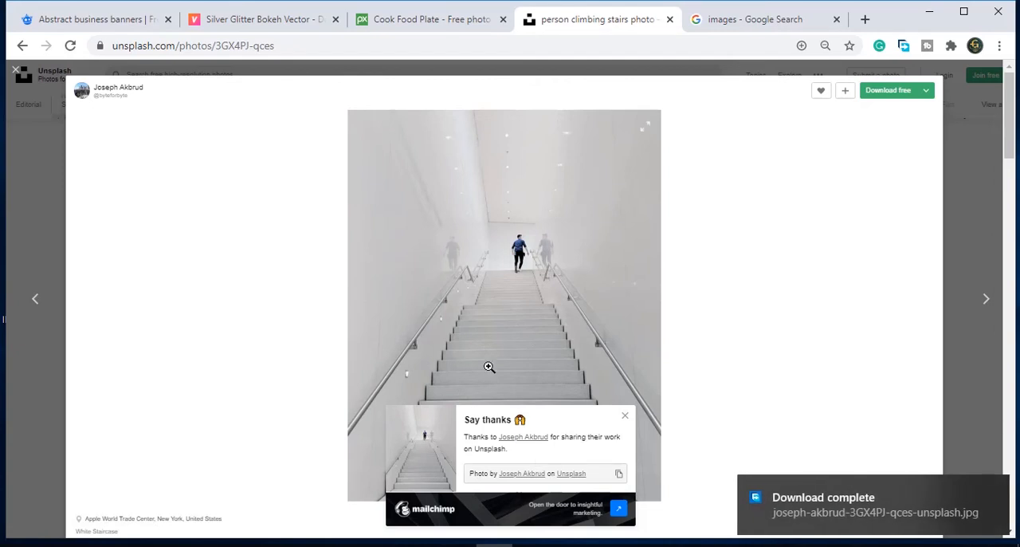